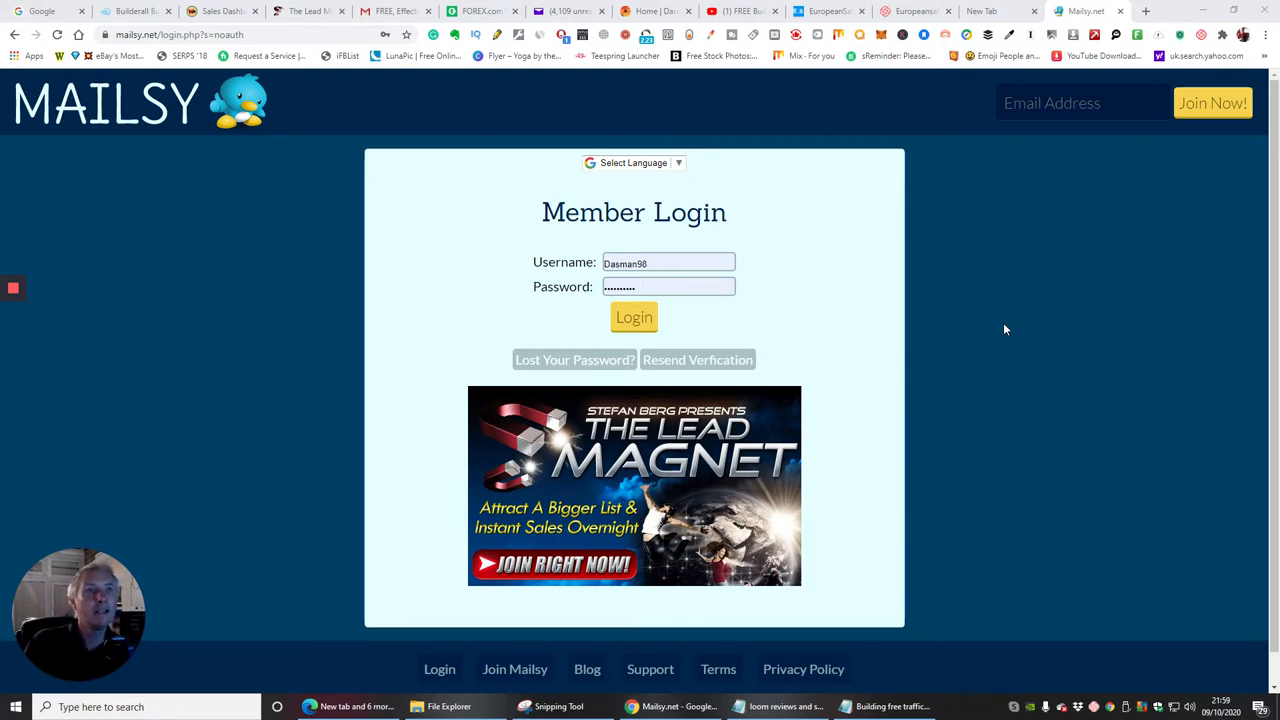
mouse_move(938, 352)
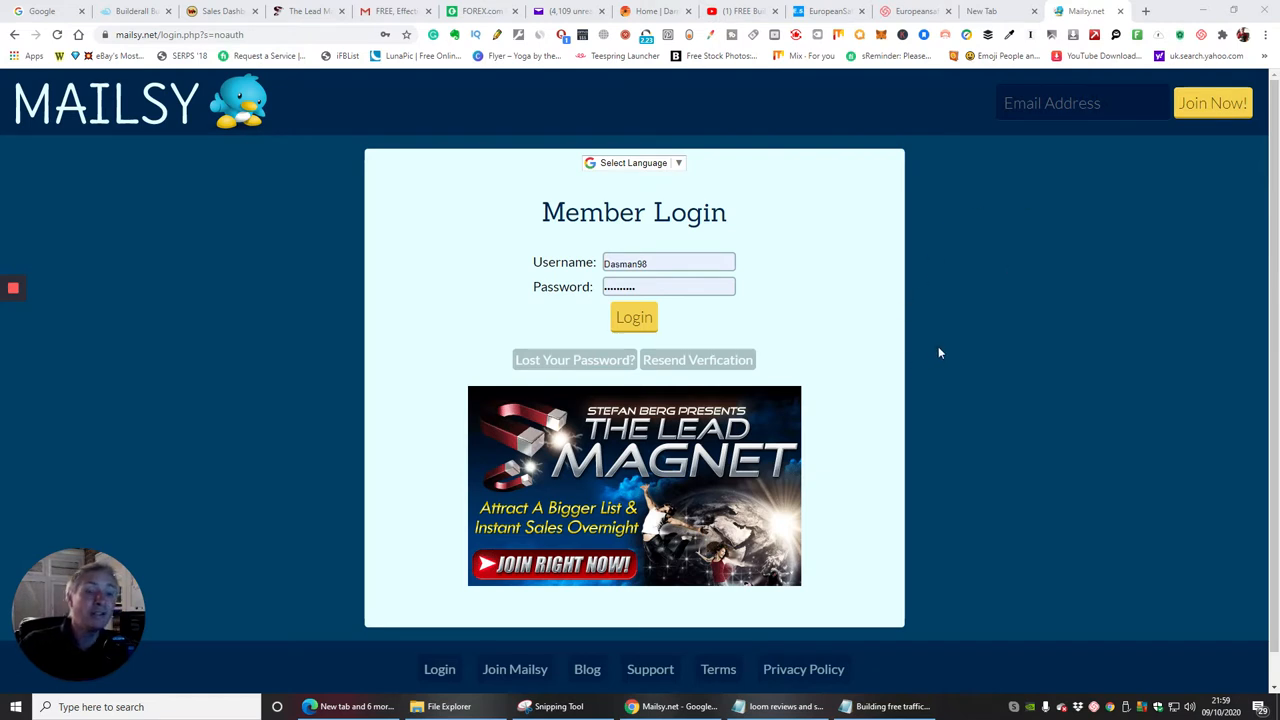
mouse_move(838, 360)
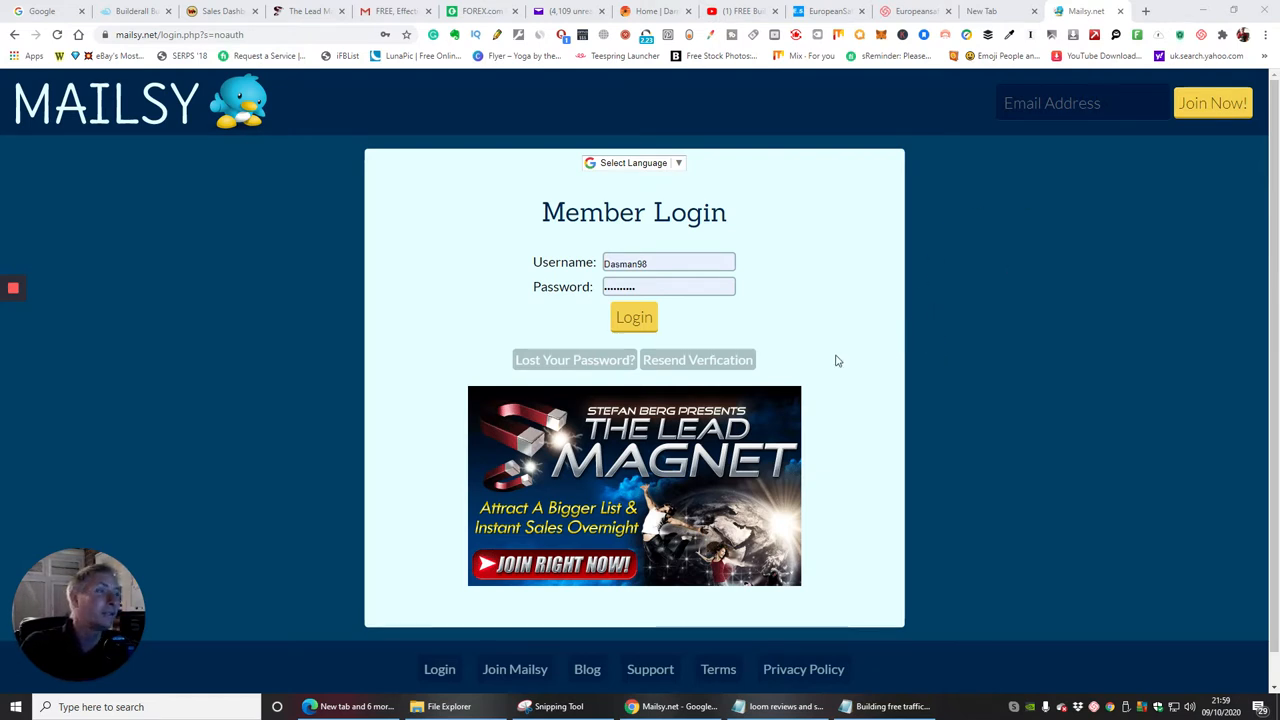
- Submit the filled-in Member Login form to enter the account
left_click(634, 316)
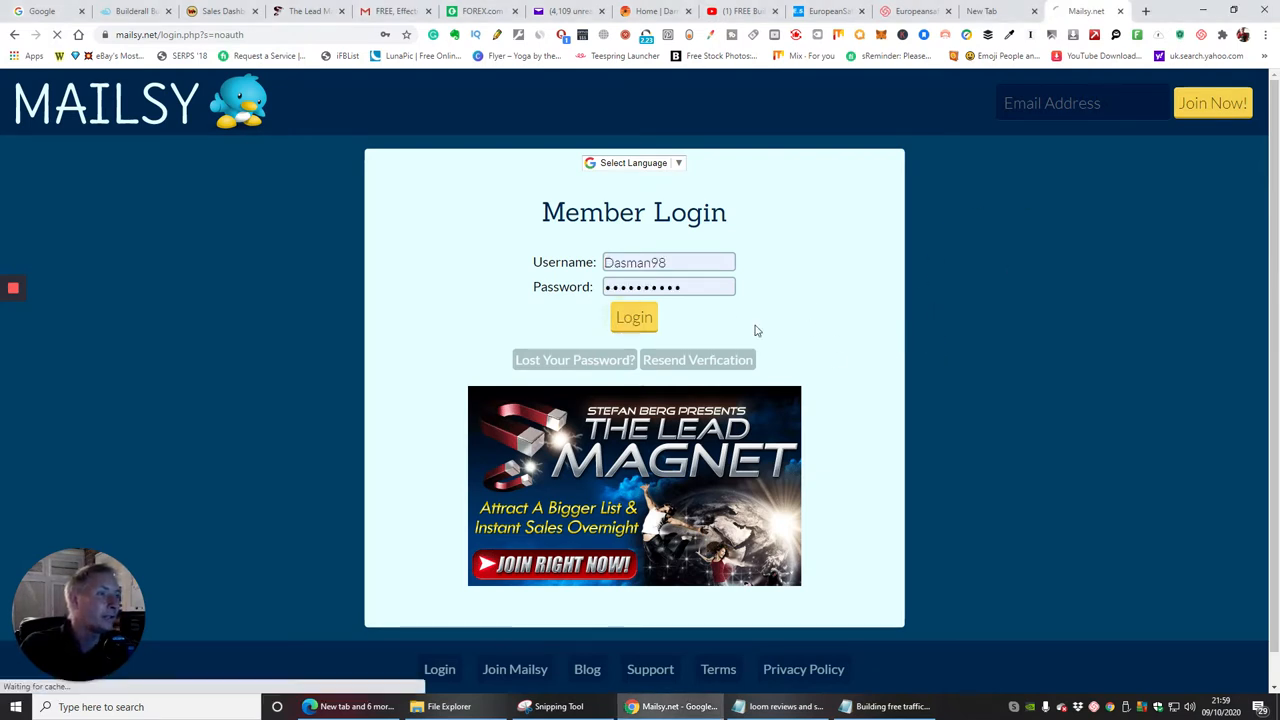
- Scroll through the members.php welcome page covering credits (66,689 available), referrals and Send Mail
left_click(632, 316)
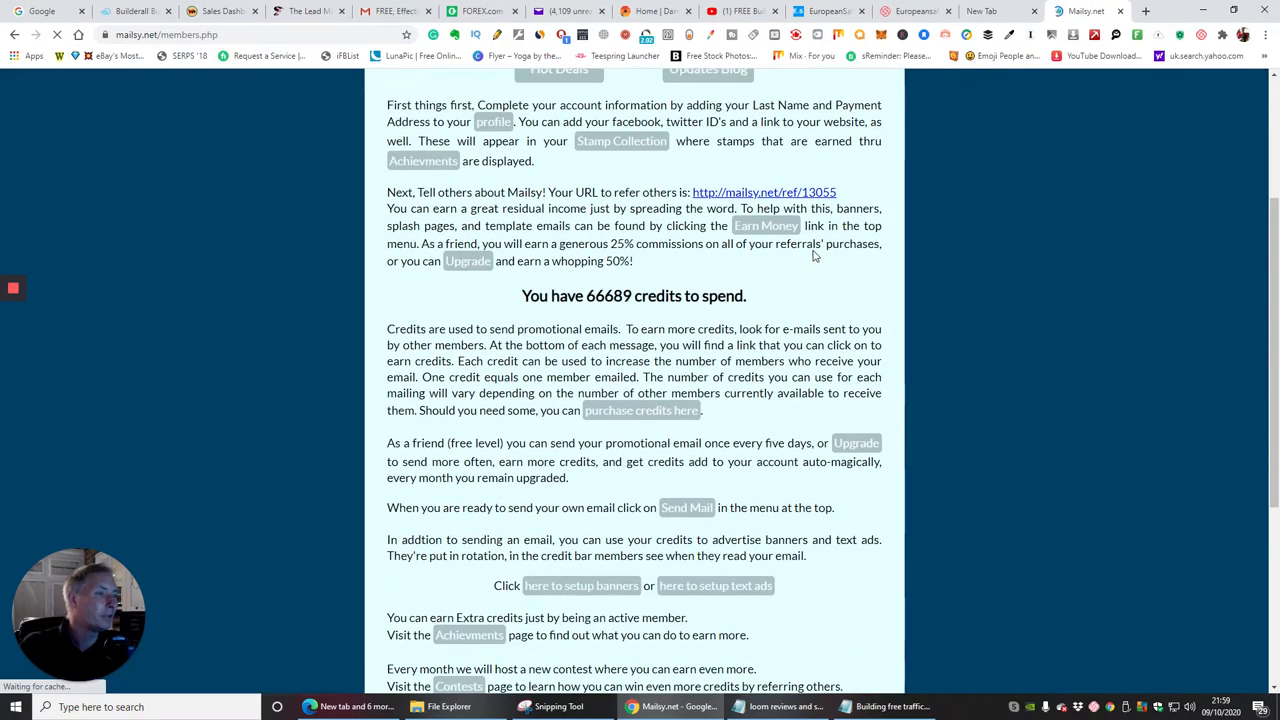
scroll("up", 3)
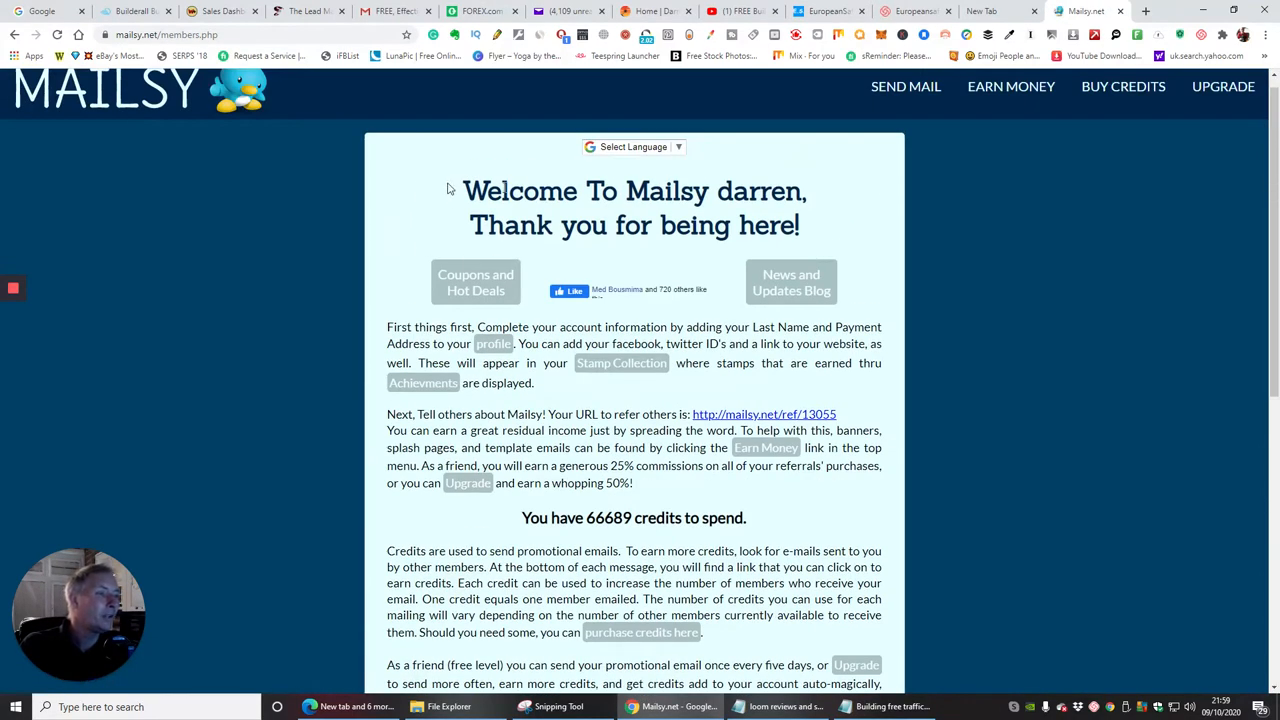
mouse_move(616, 304)
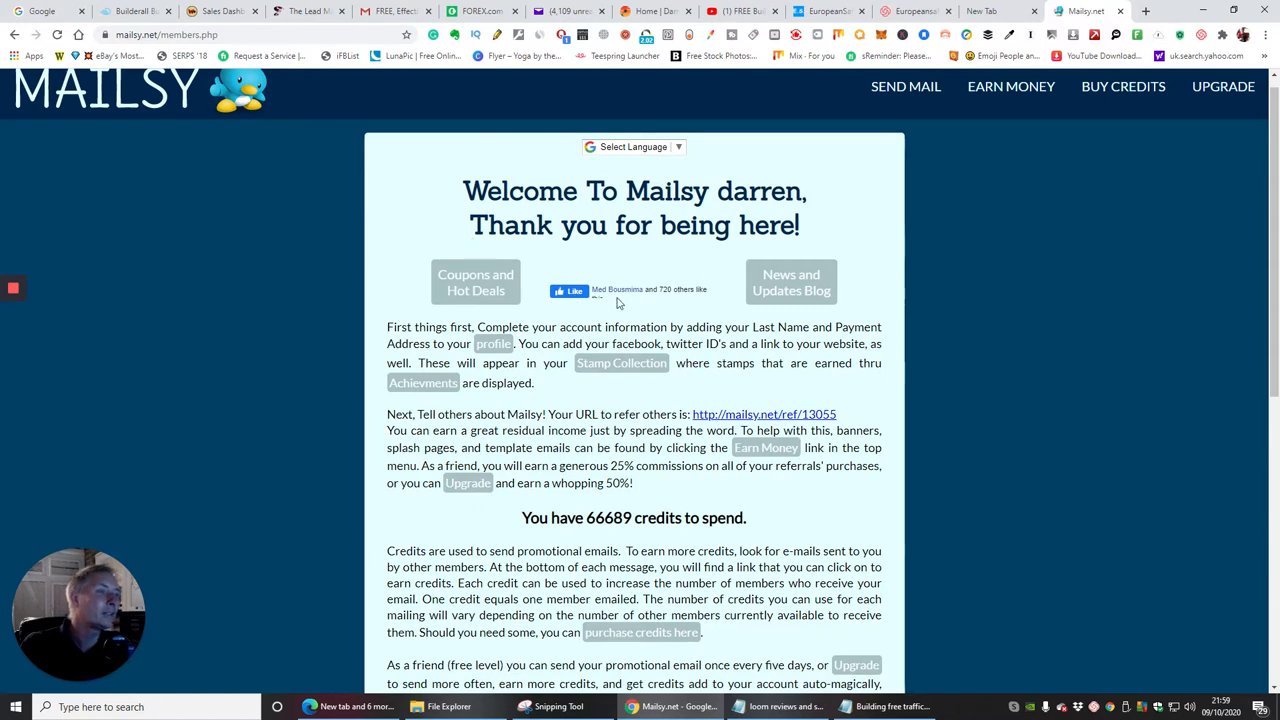
mouse_move(792, 282)
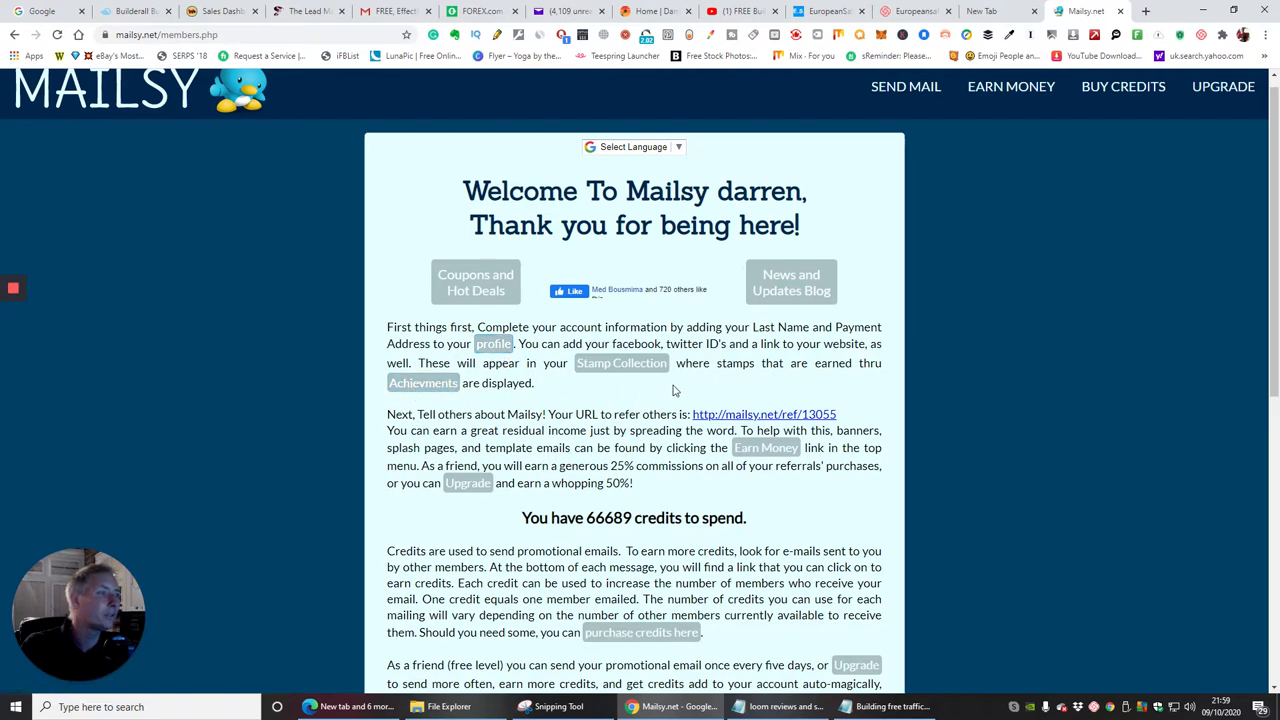
scroll("down", 3)
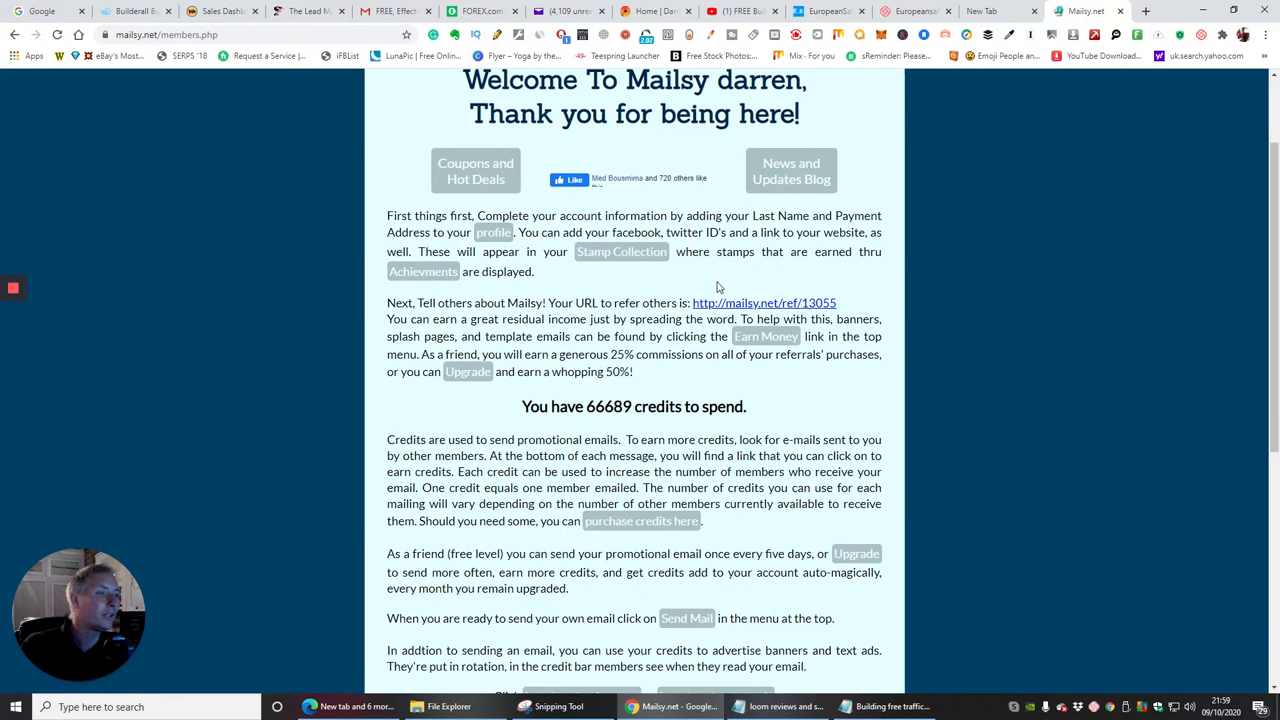
mouse_move(766, 336)
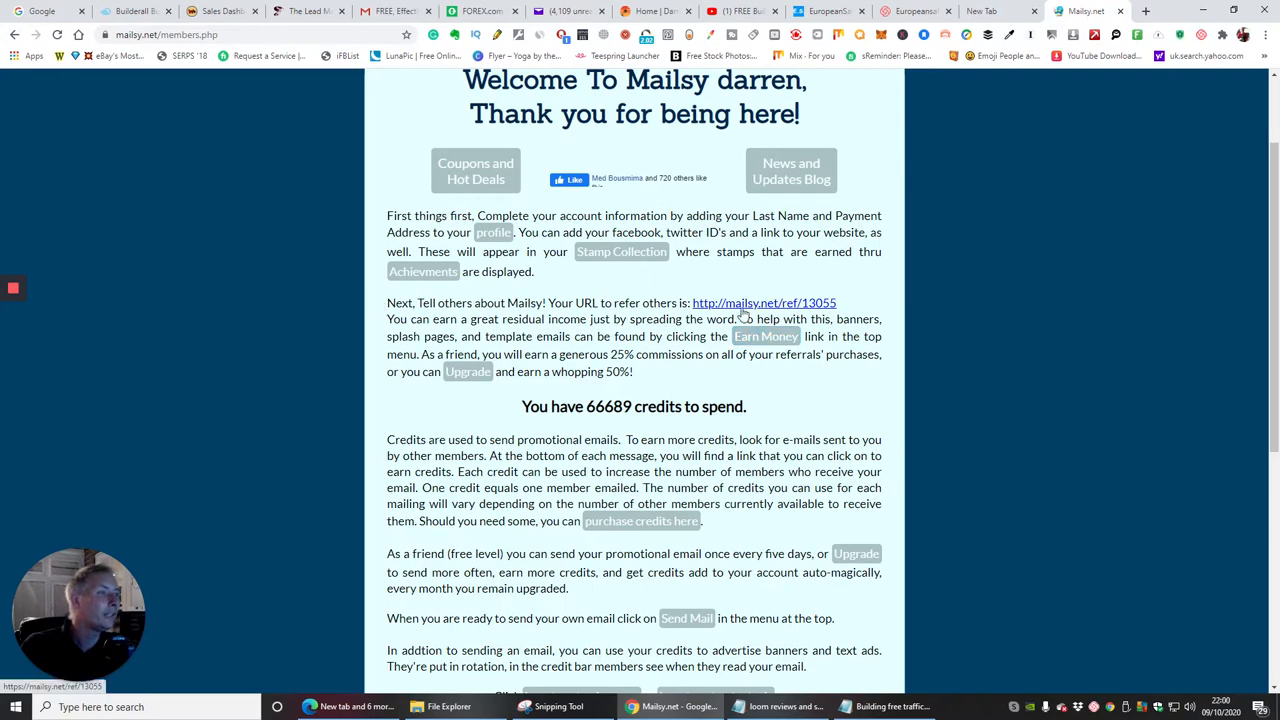
mouse_move(664, 296)
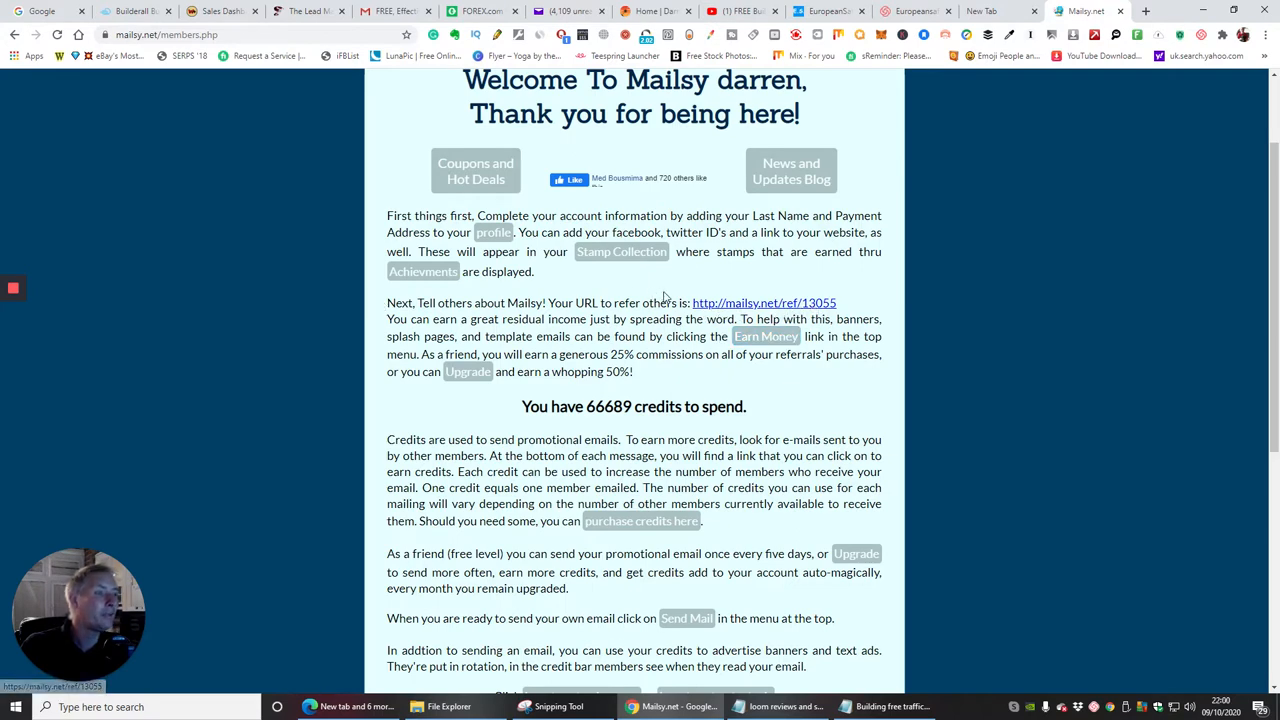
scroll("down", 3)
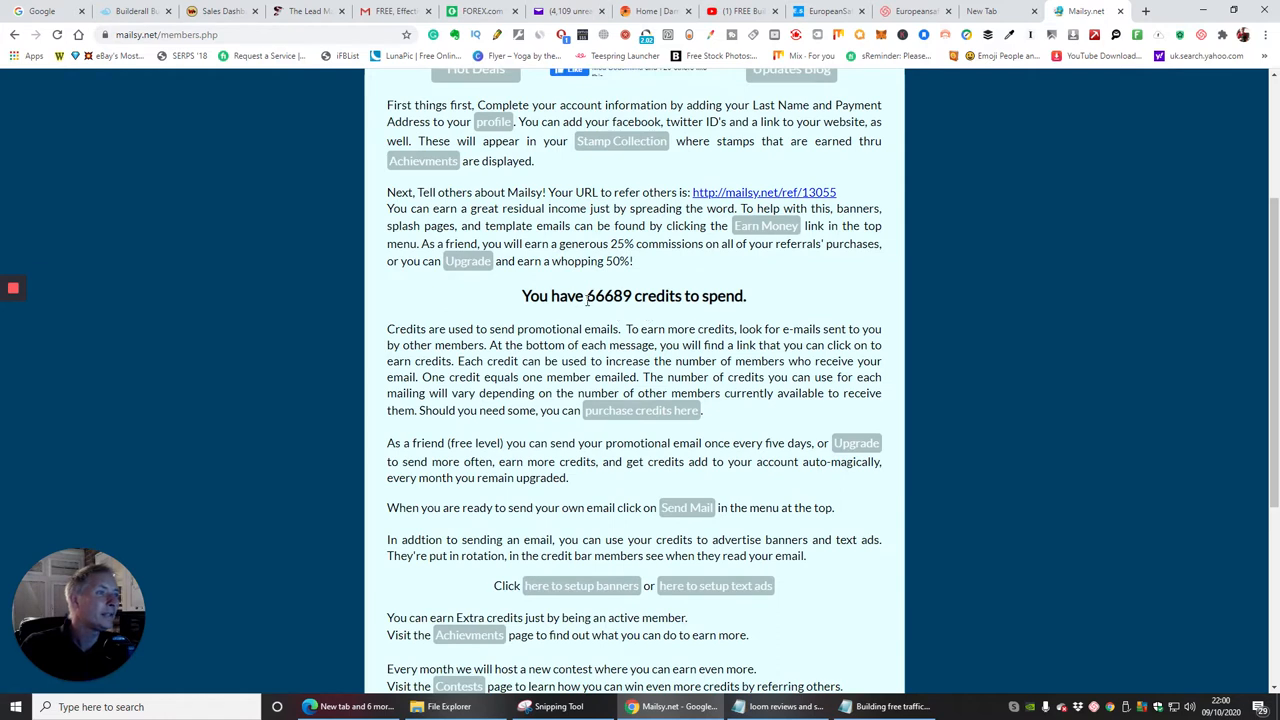
mouse_move(596, 308)
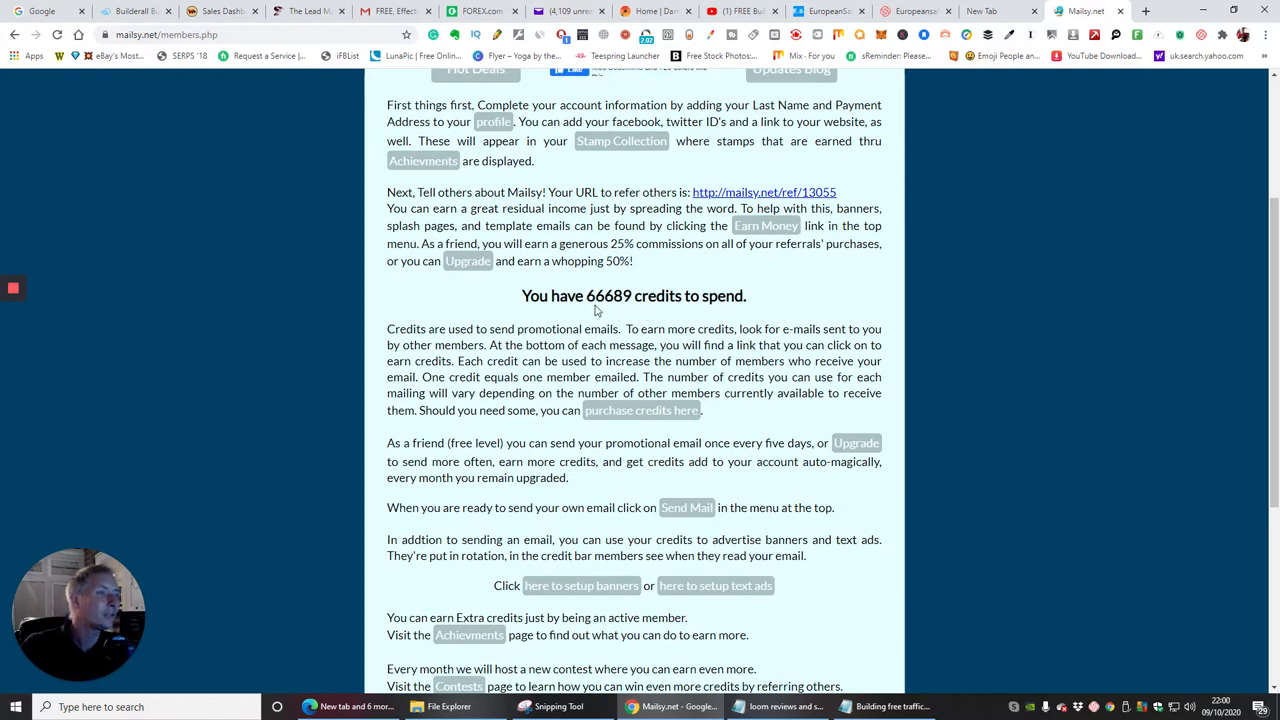
mouse_move(598, 308)
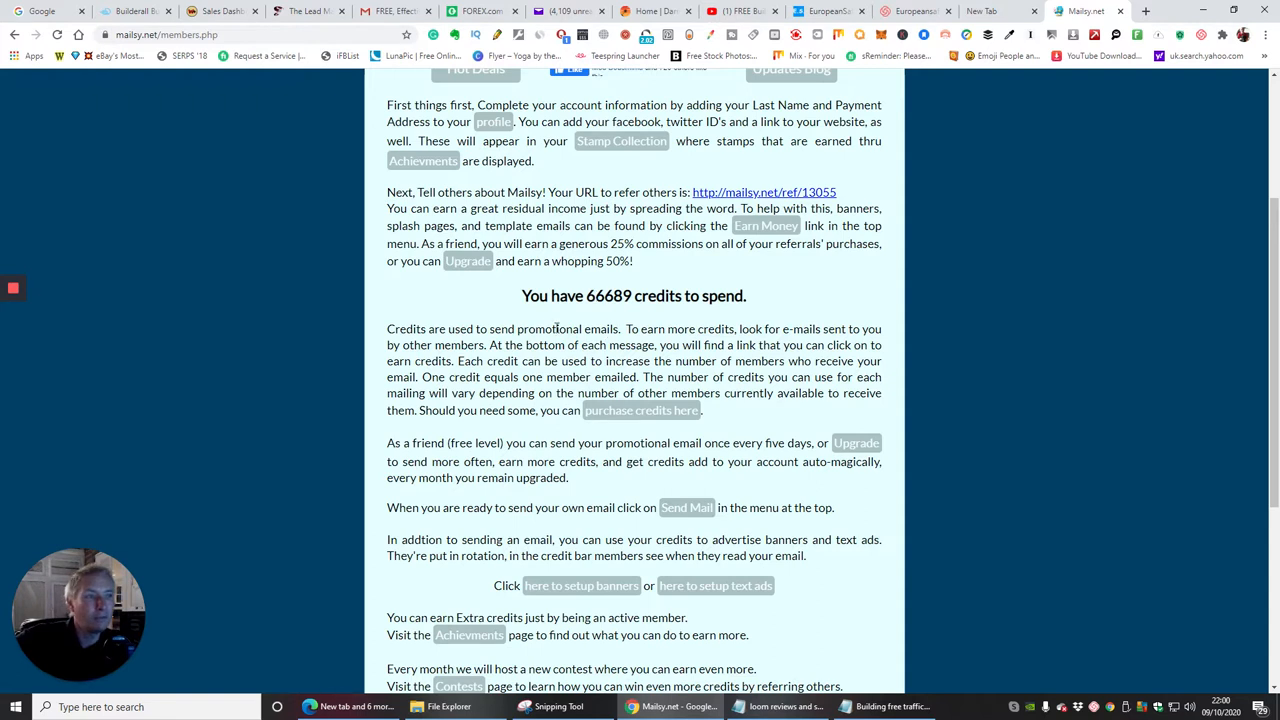
mouse_move(644, 412)
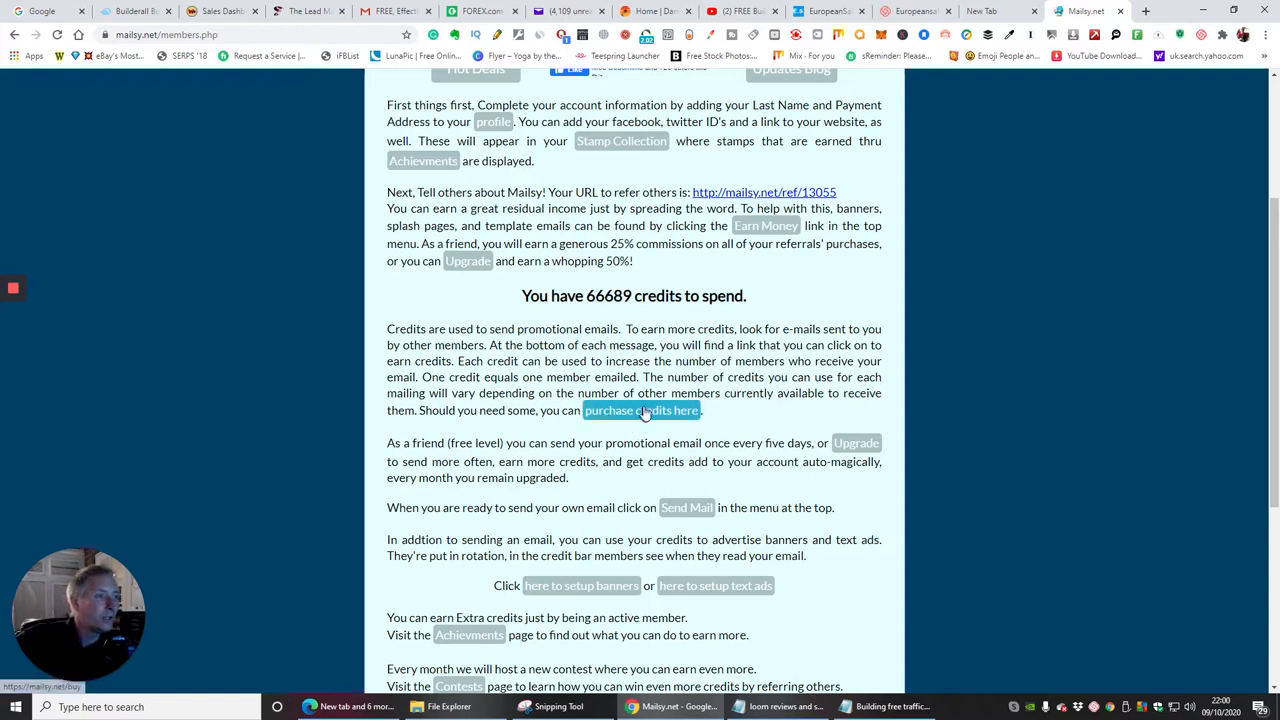
mouse_move(832, 416)
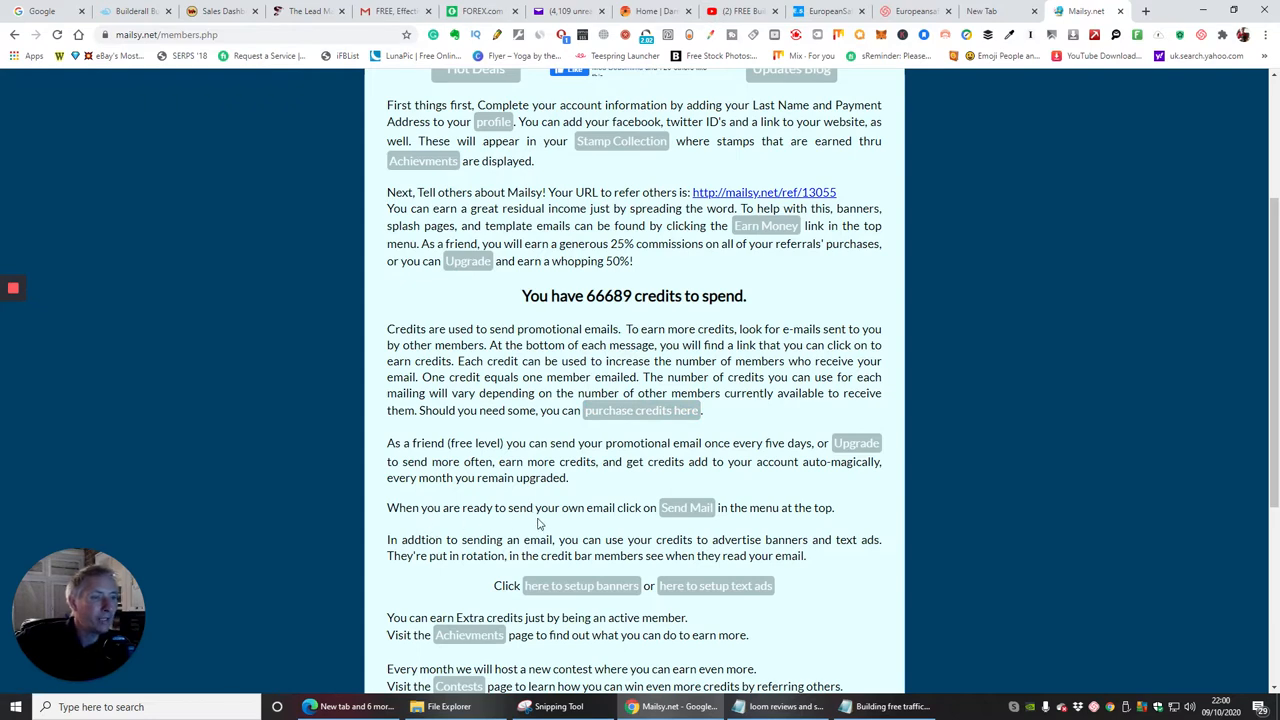
mouse_move(688, 508)
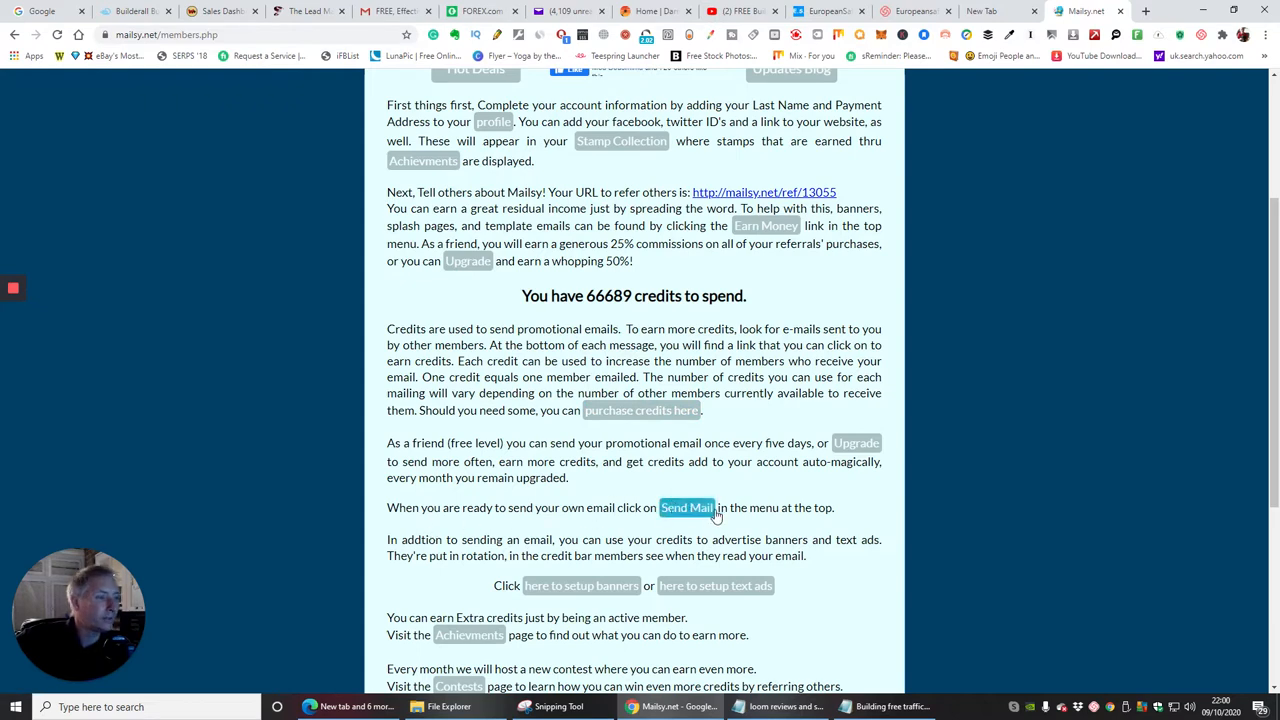
scroll("down", 3)
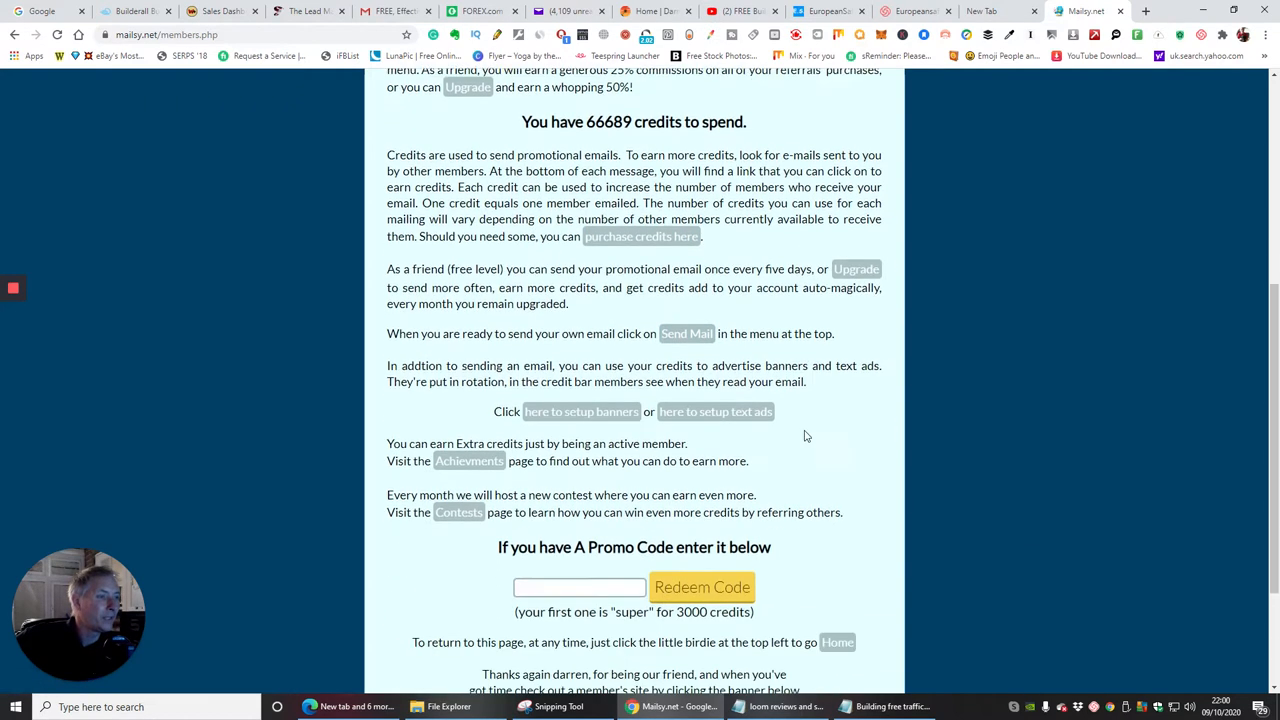
scroll("down", 3)
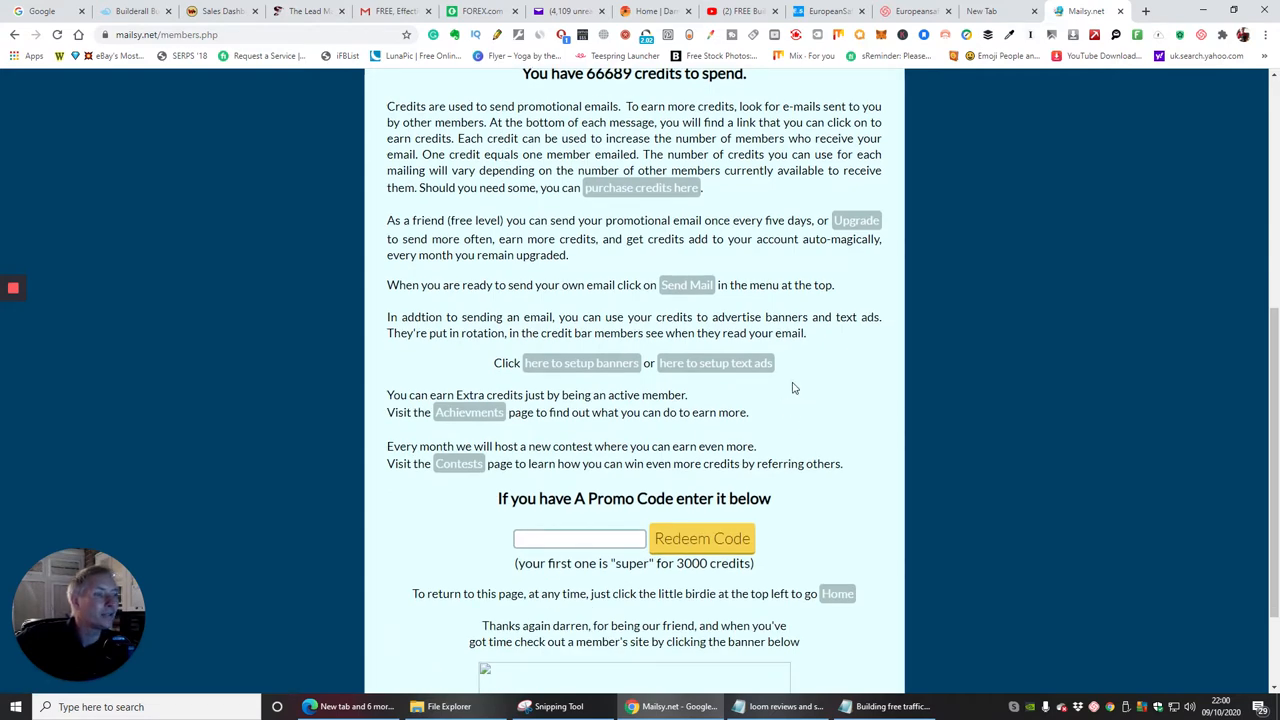
scroll("up", 3)
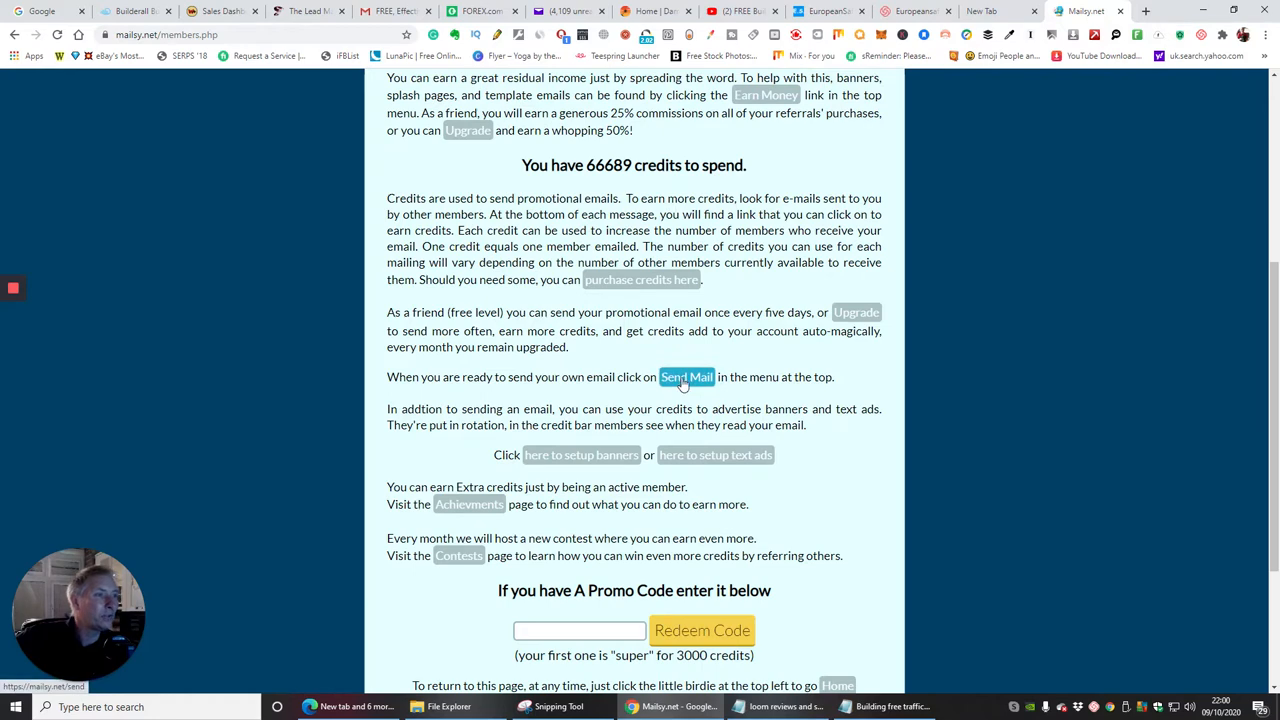
- Go to Send Mail and view the 48-hour mailing limit with about 21h 41m remaining
left_click(688, 376)
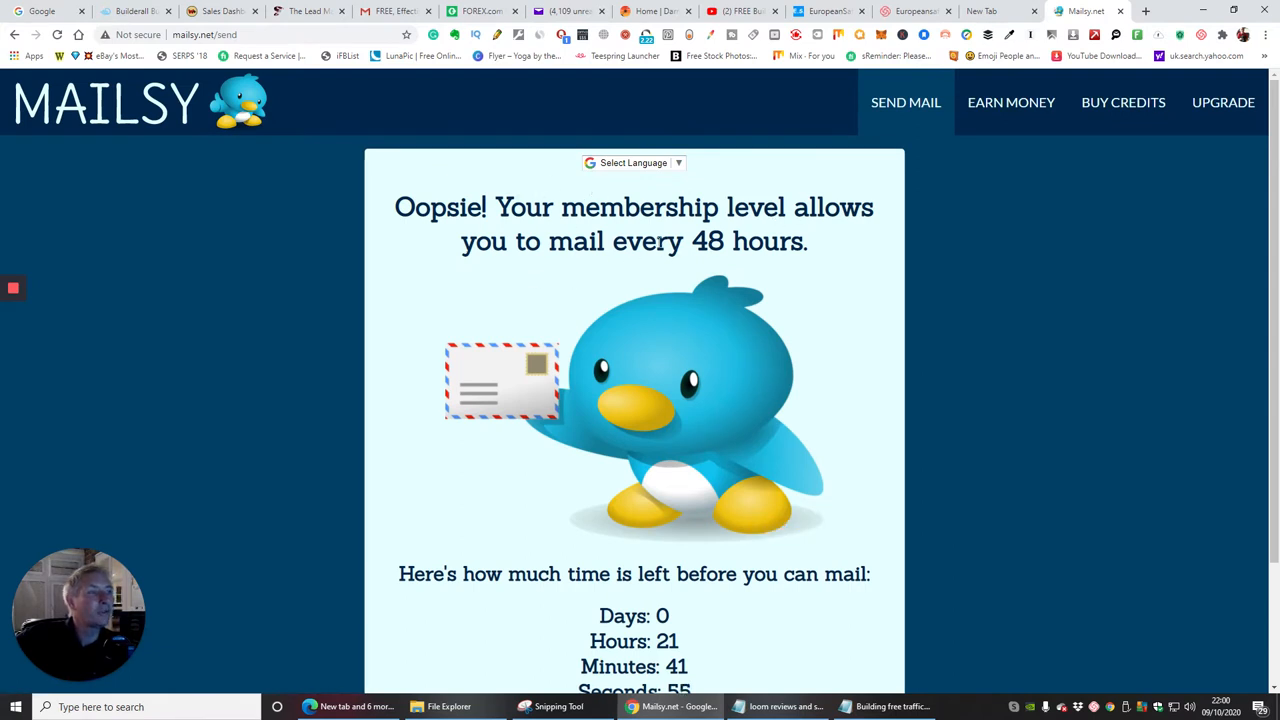
mouse_move(808, 404)
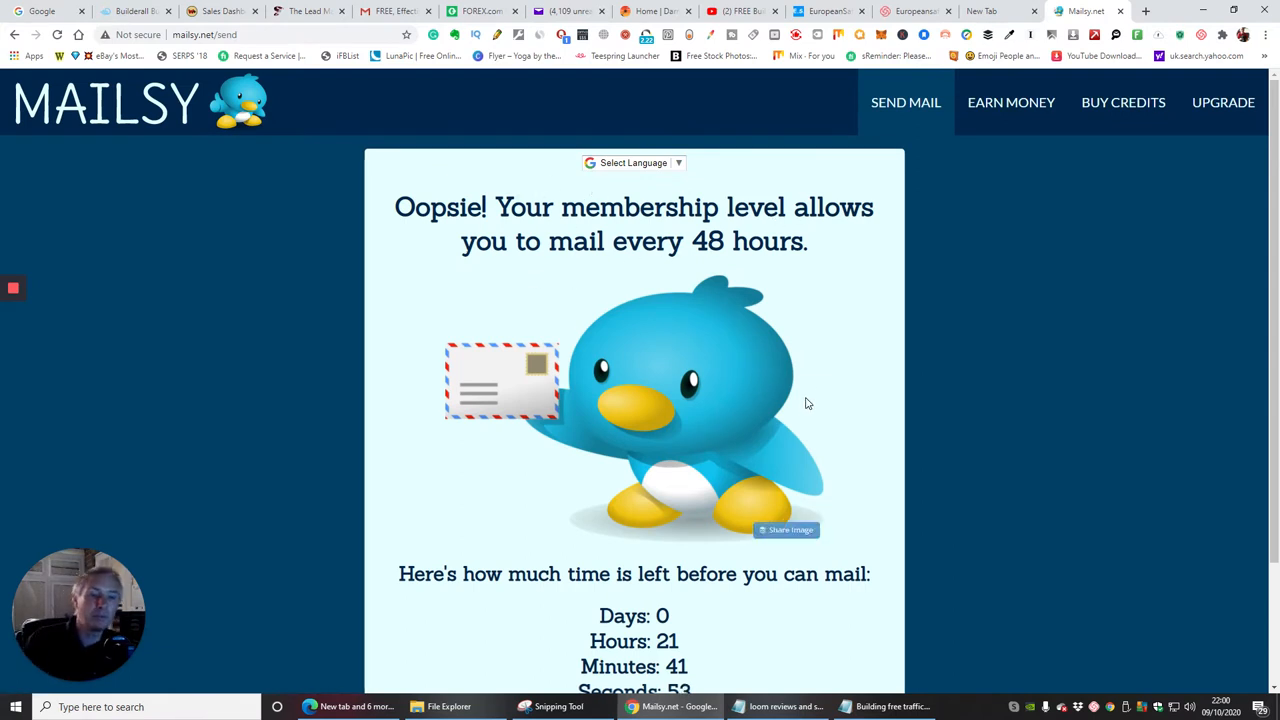
scroll("down", 3)
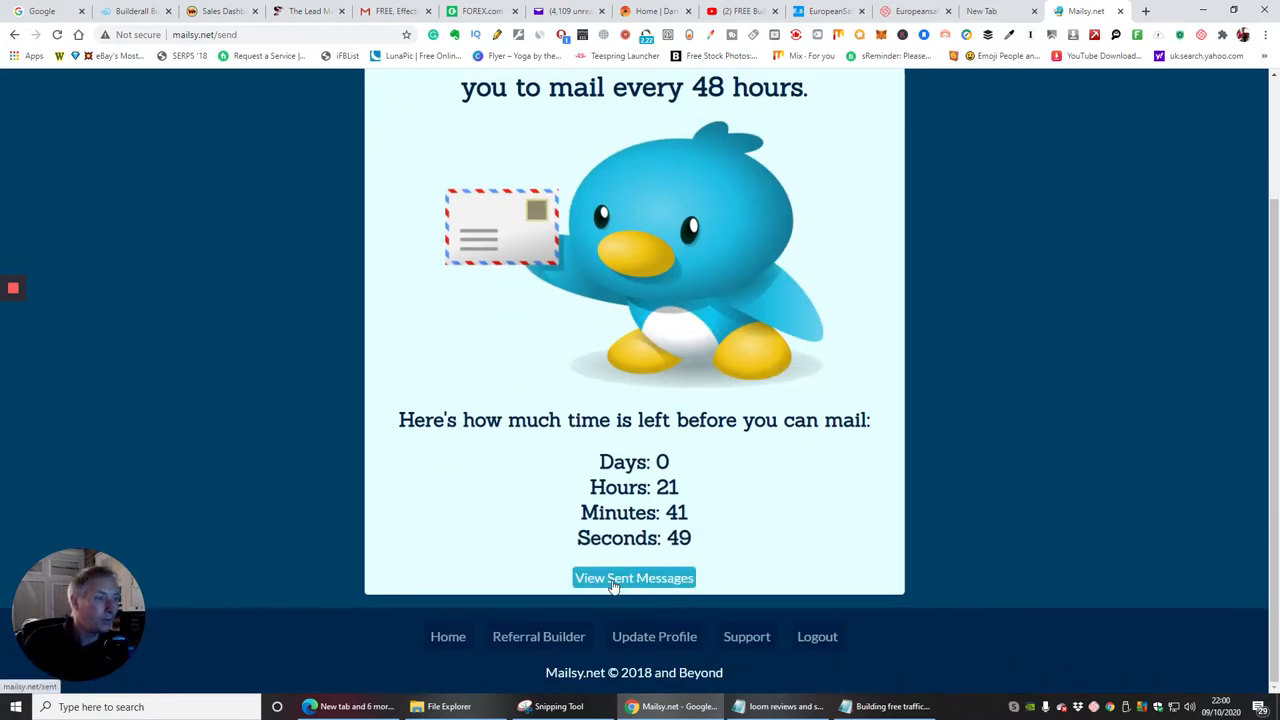
left_click(634, 578)
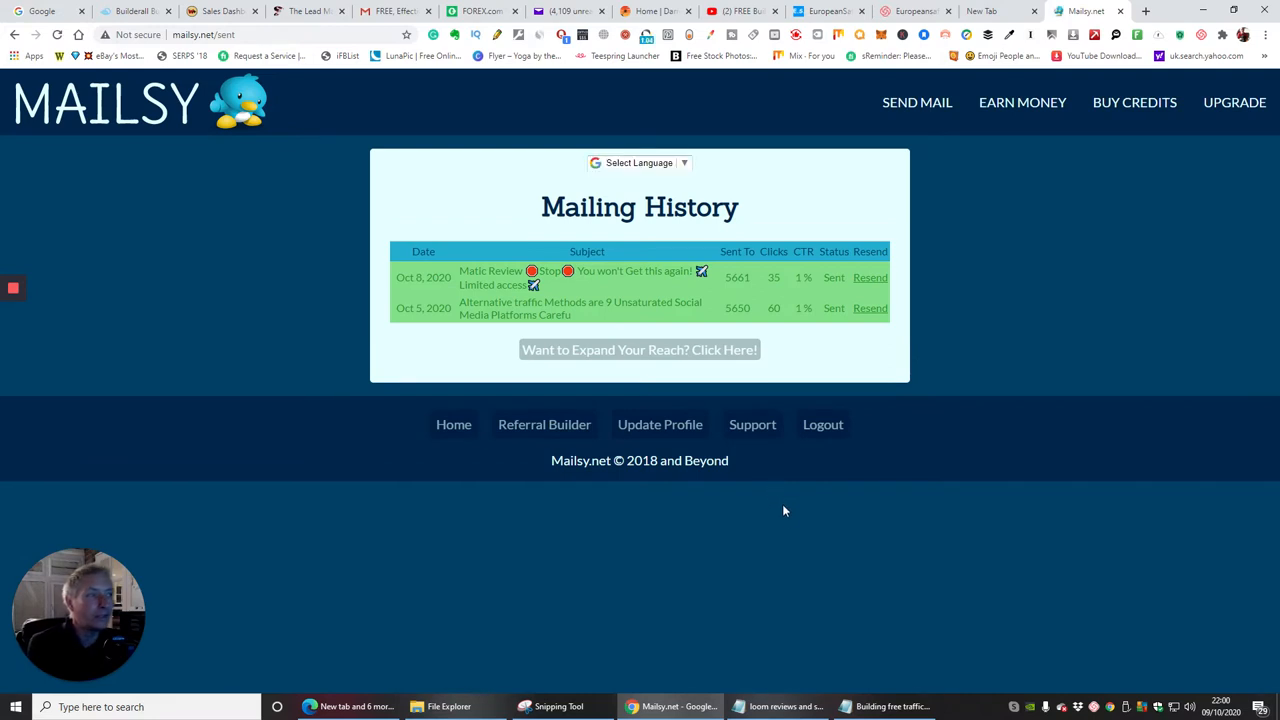
mouse_move(816, 374)
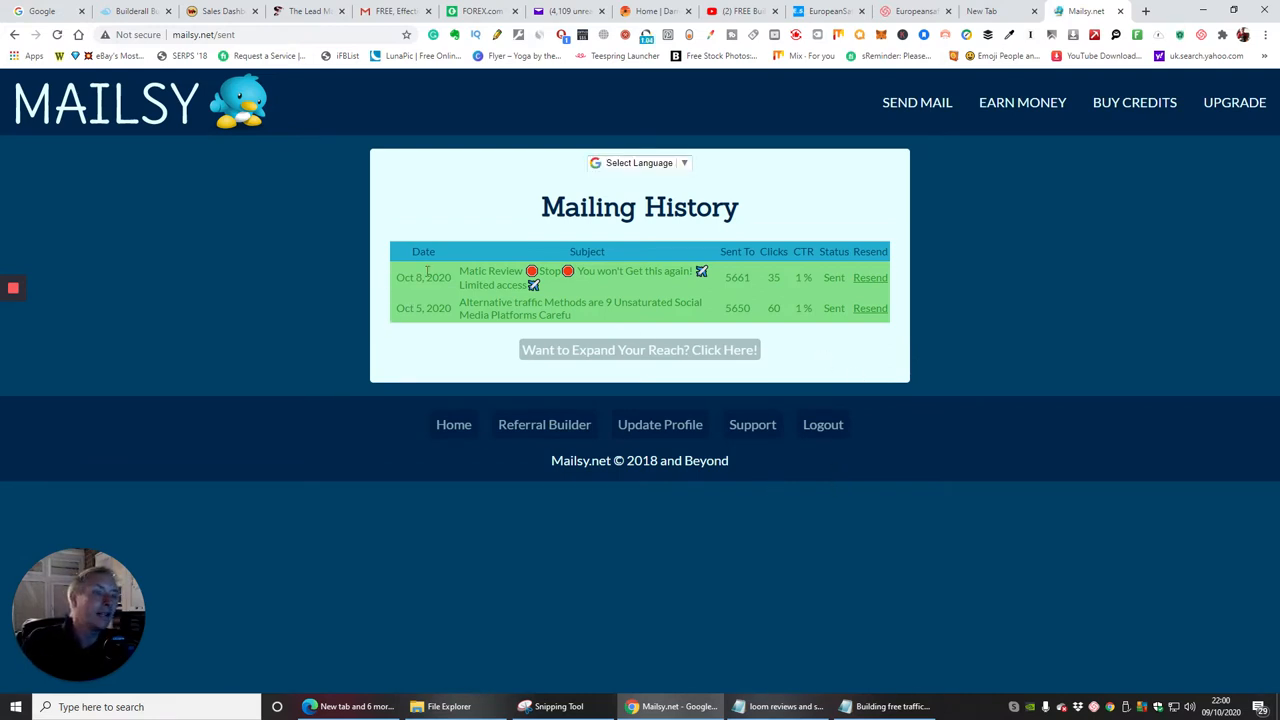
mouse_move(452, 322)
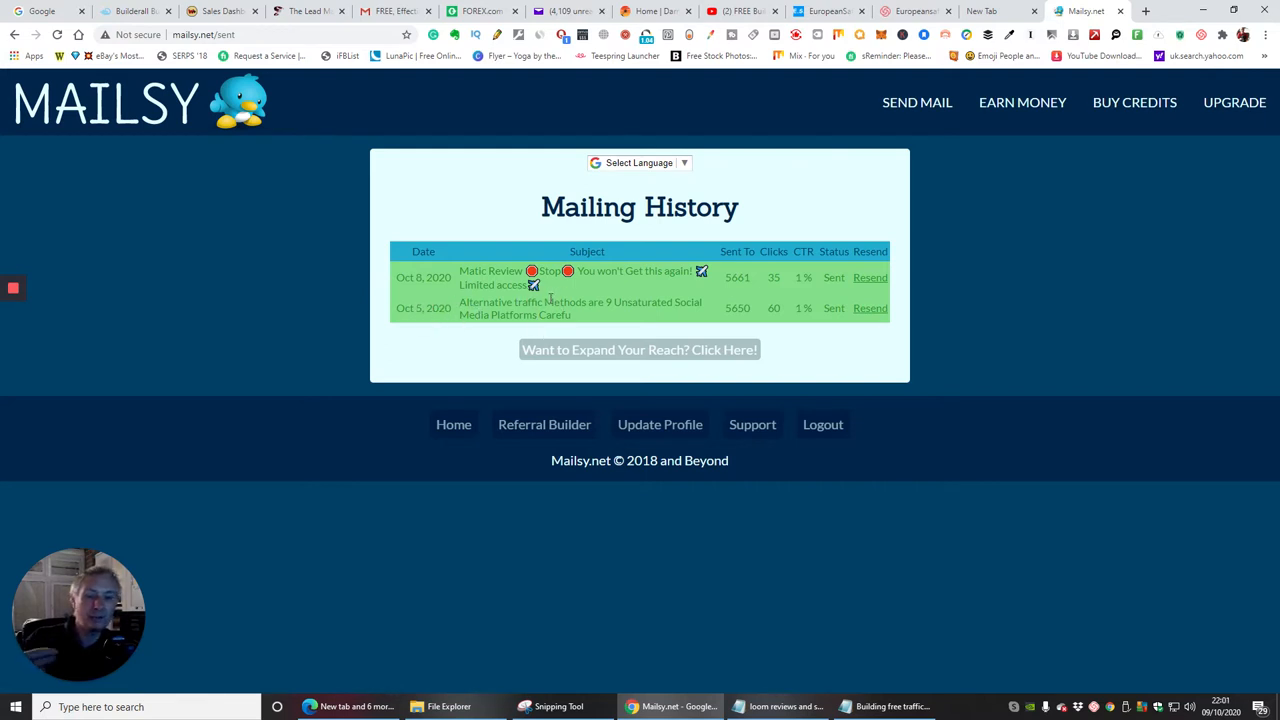
mouse_move(600, 316)
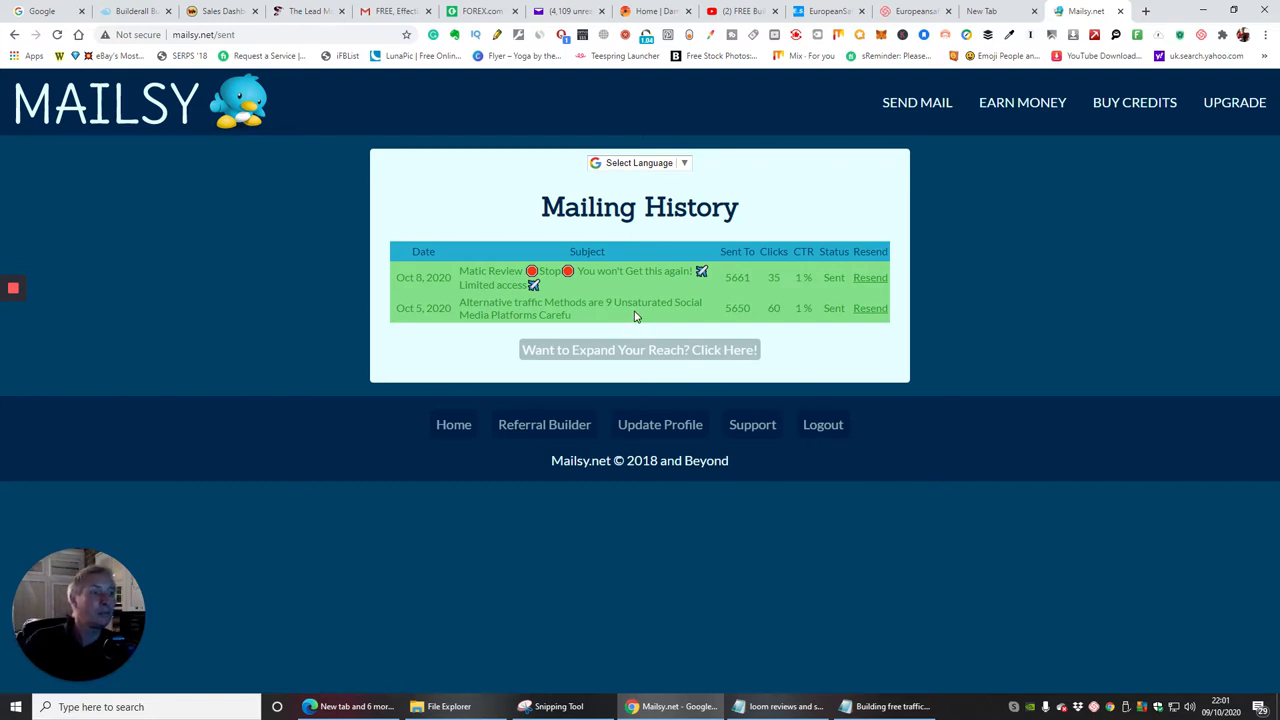
mouse_move(736, 308)
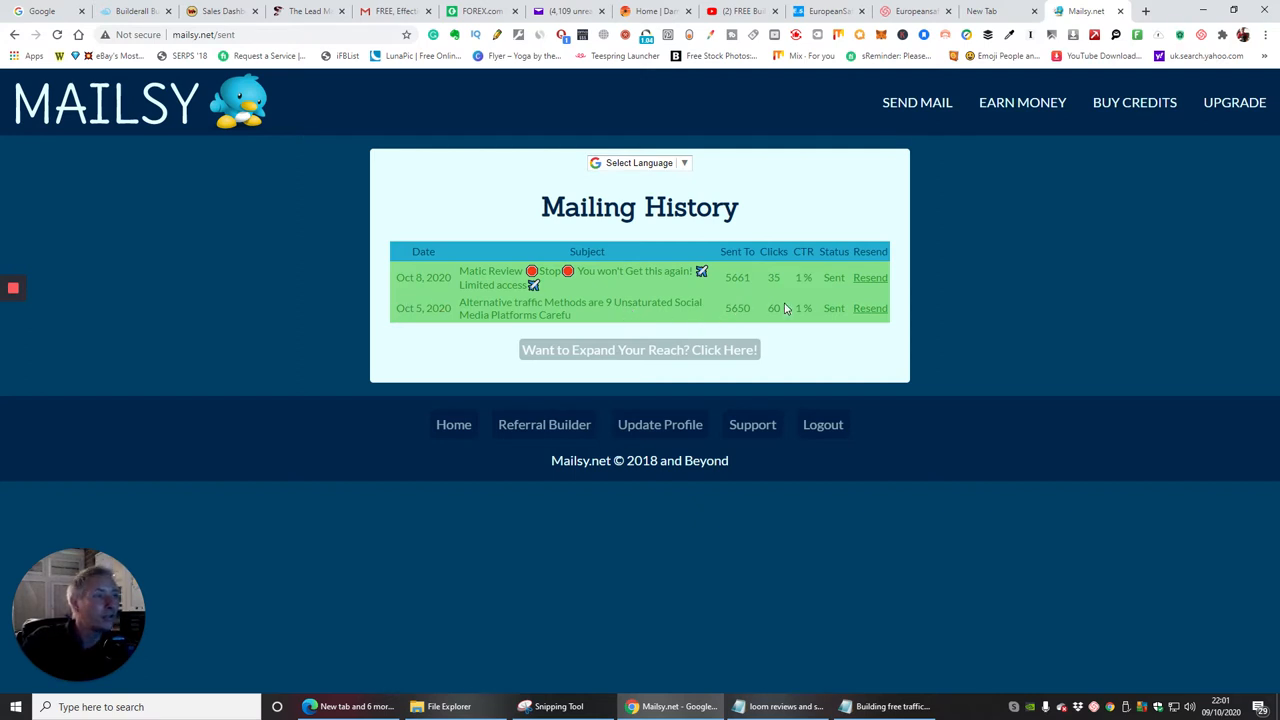
mouse_move(768, 312)
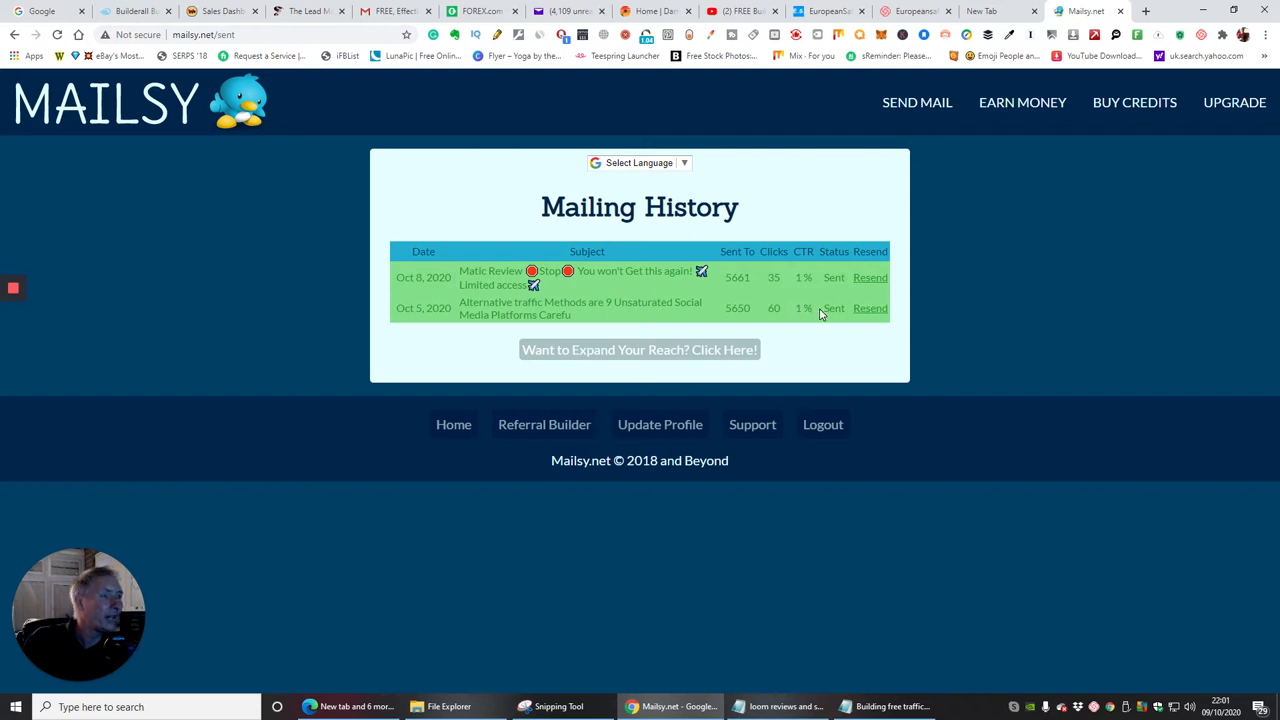
mouse_move(588, 316)
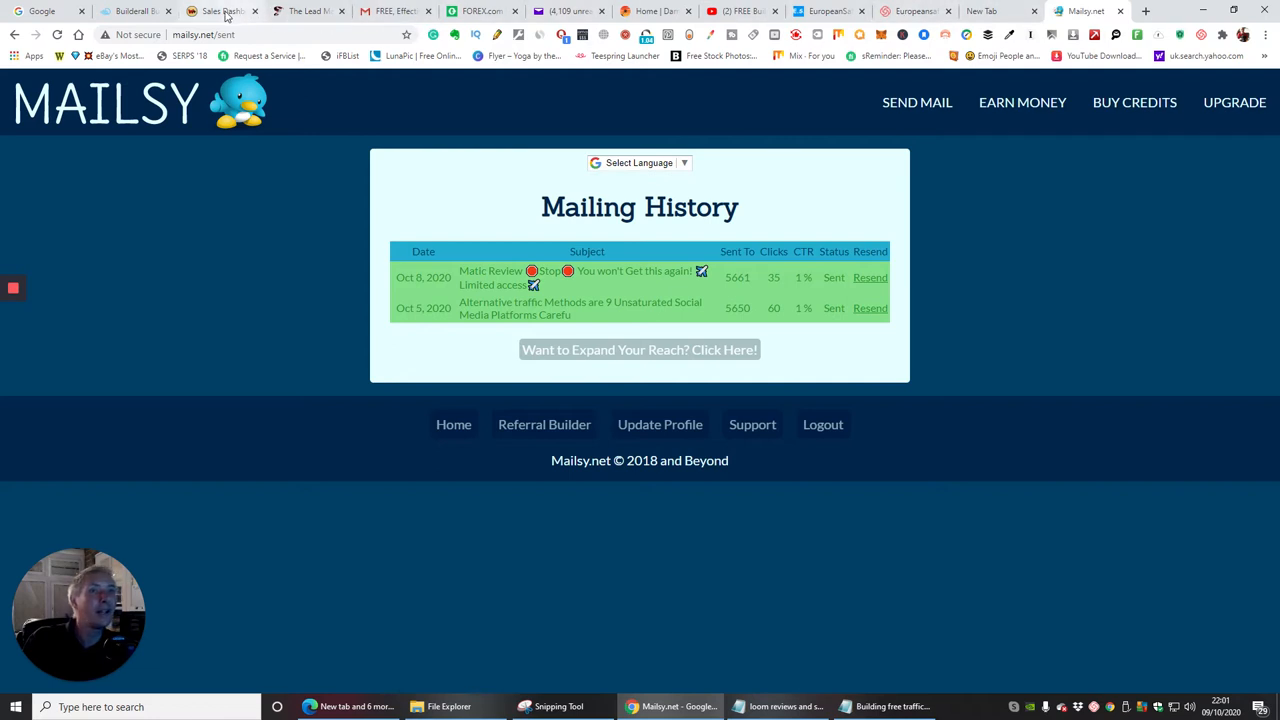
left_click(216, 12)
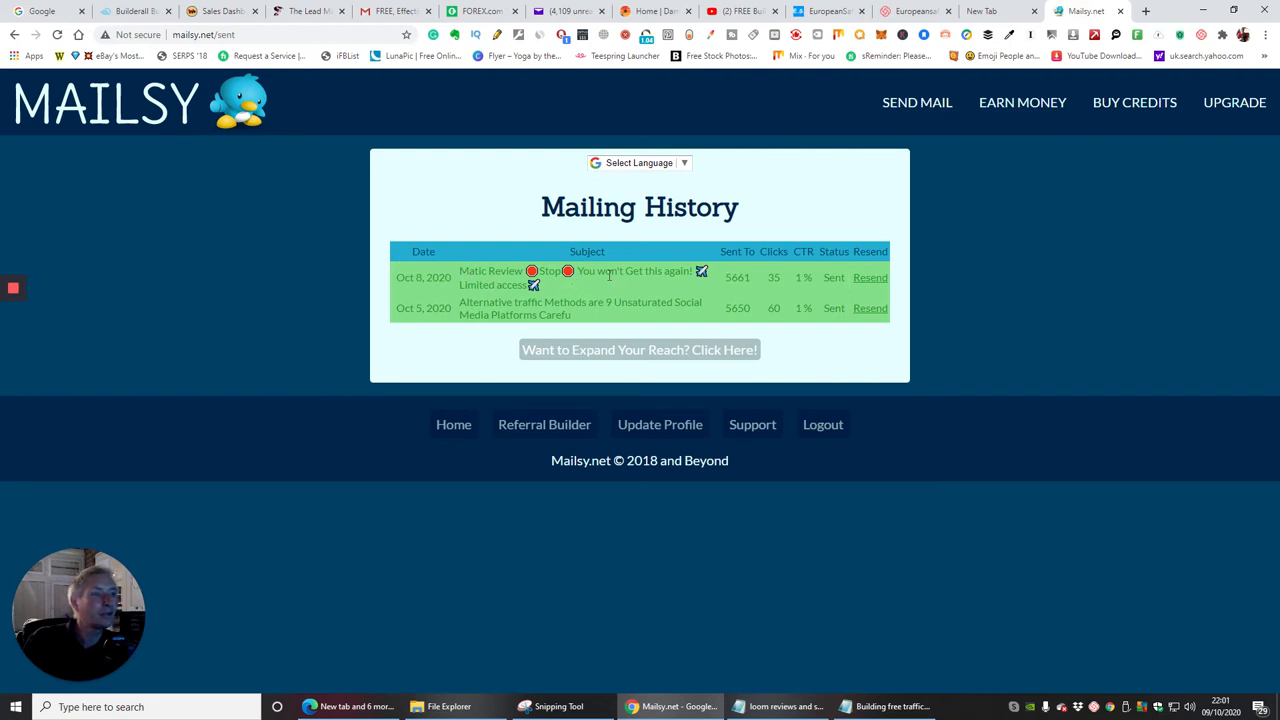
mouse_move(448, 292)
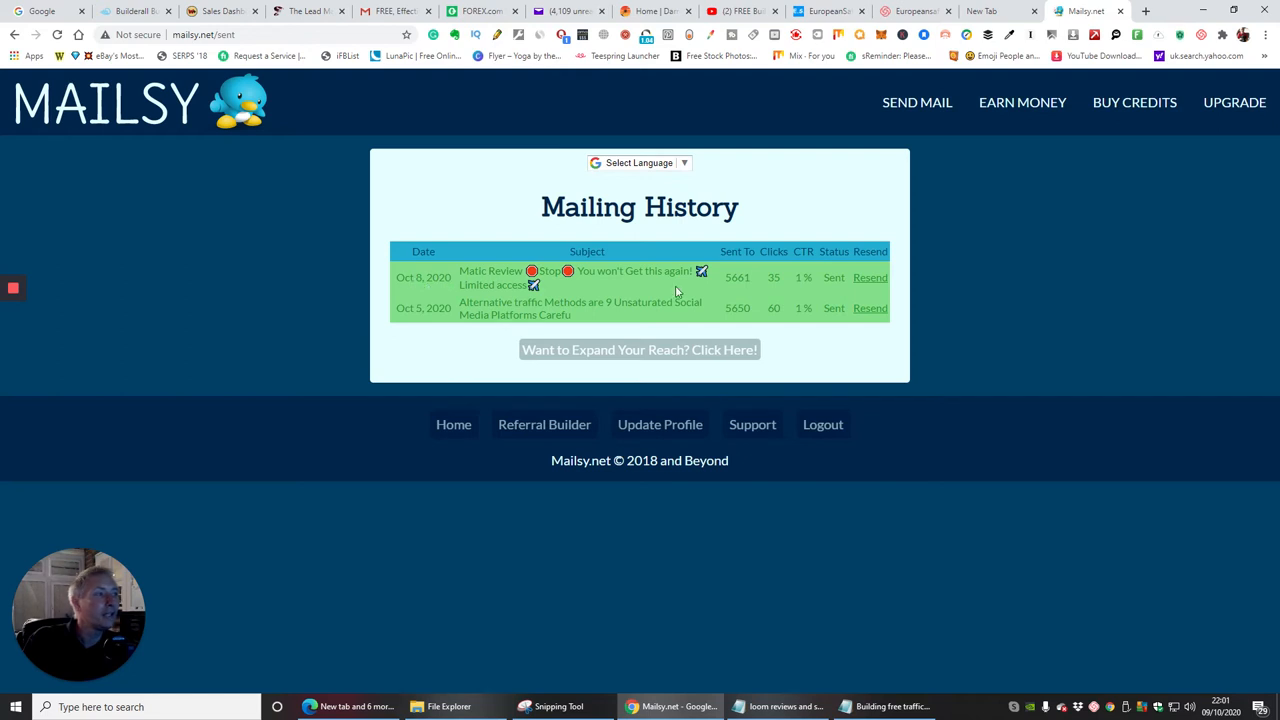
mouse_move(728, 292)
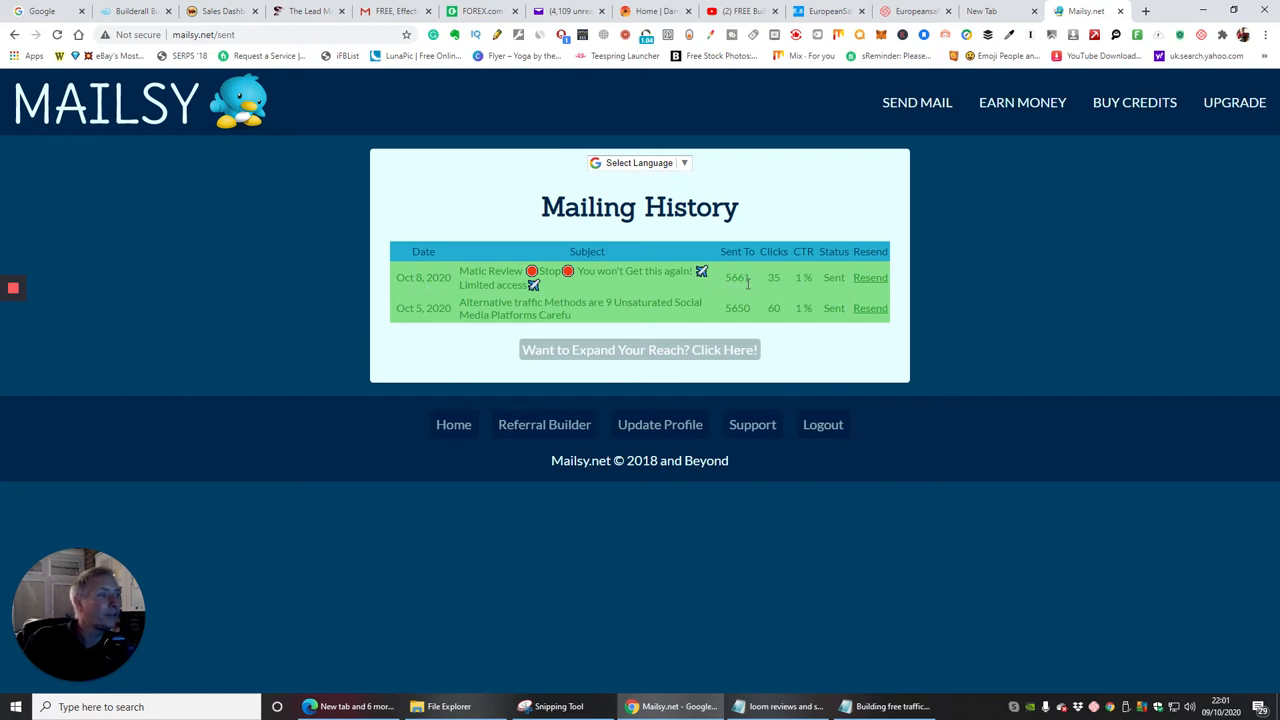
mouse_move(764, 284)
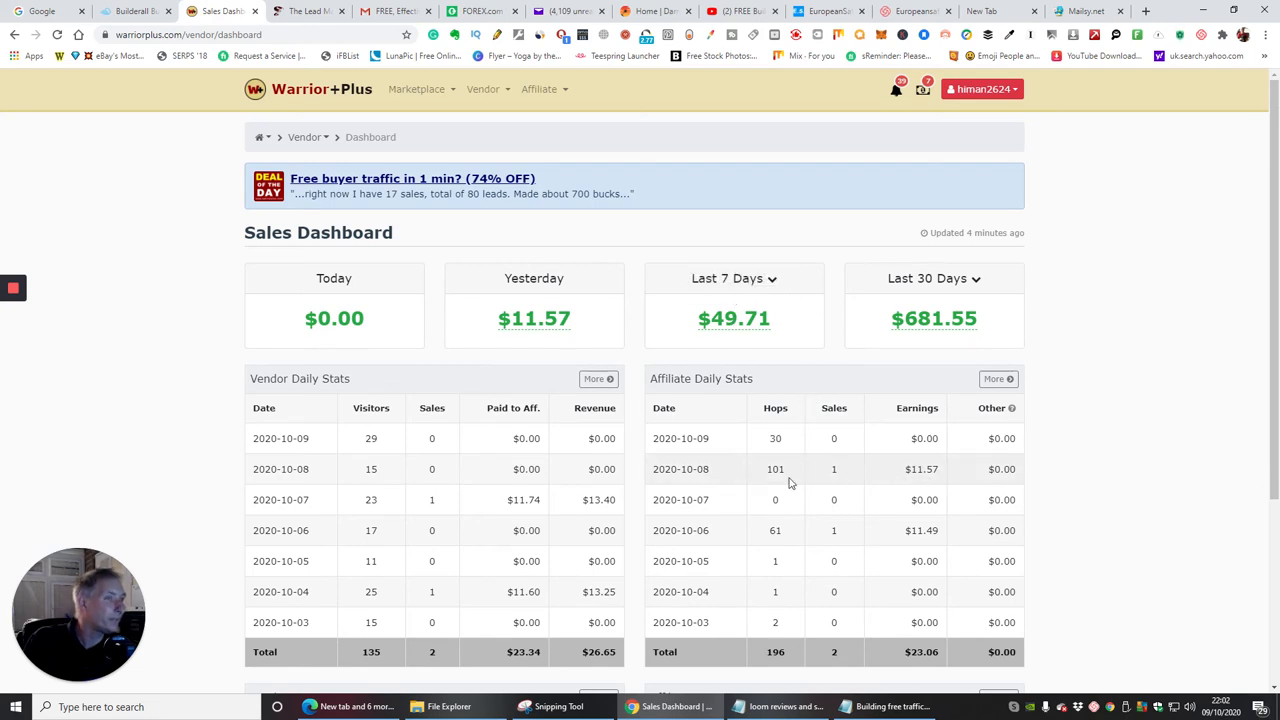
mouse_move(820, 280)
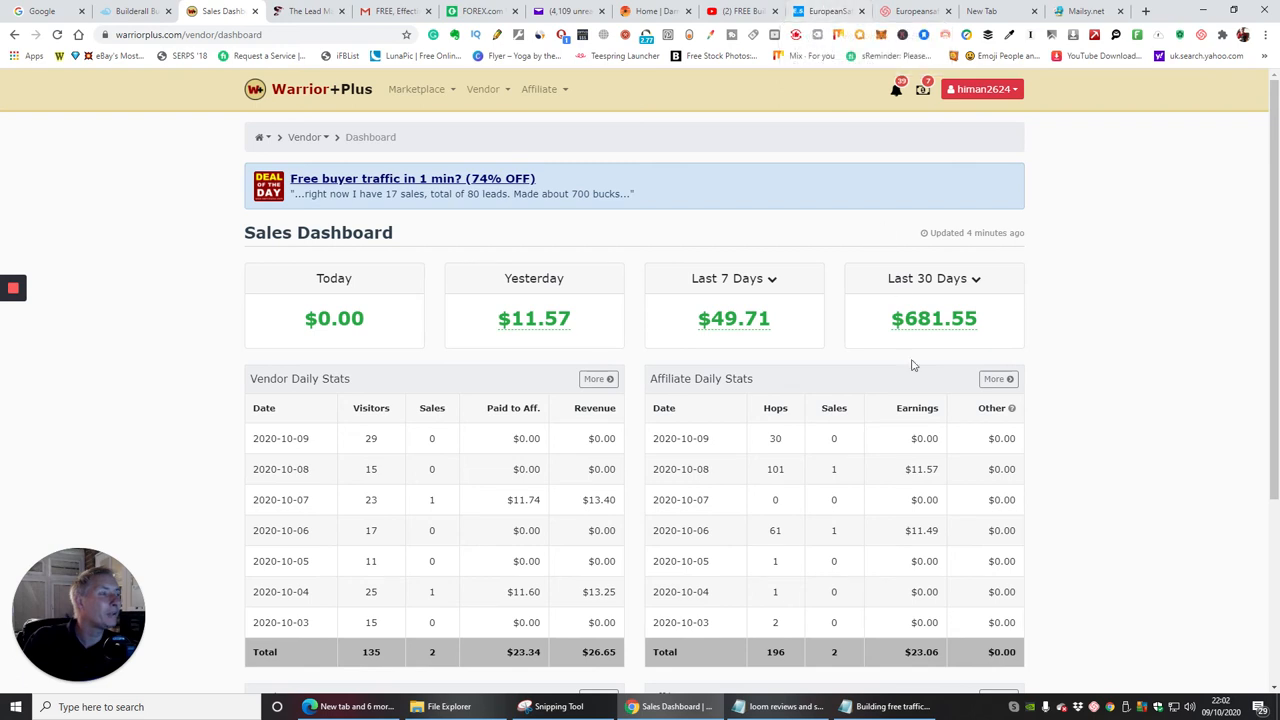
mouse_move(820, 482)
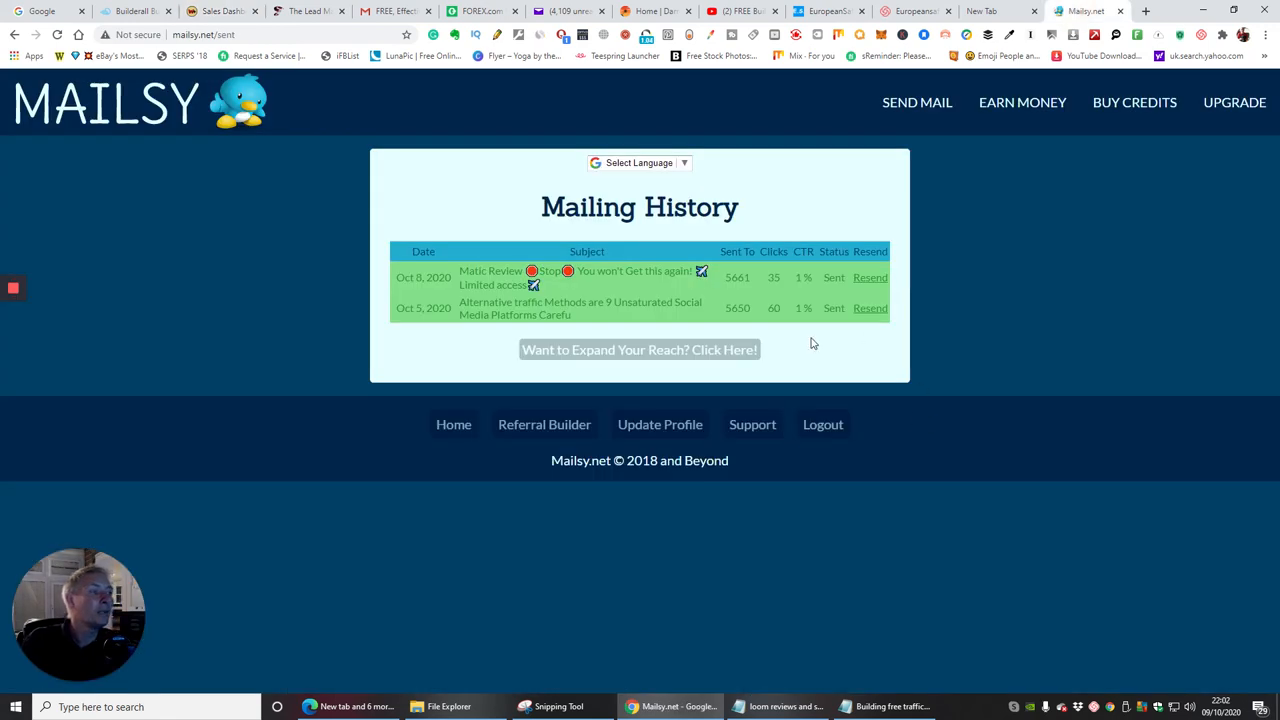
mouse_move(842, 364)
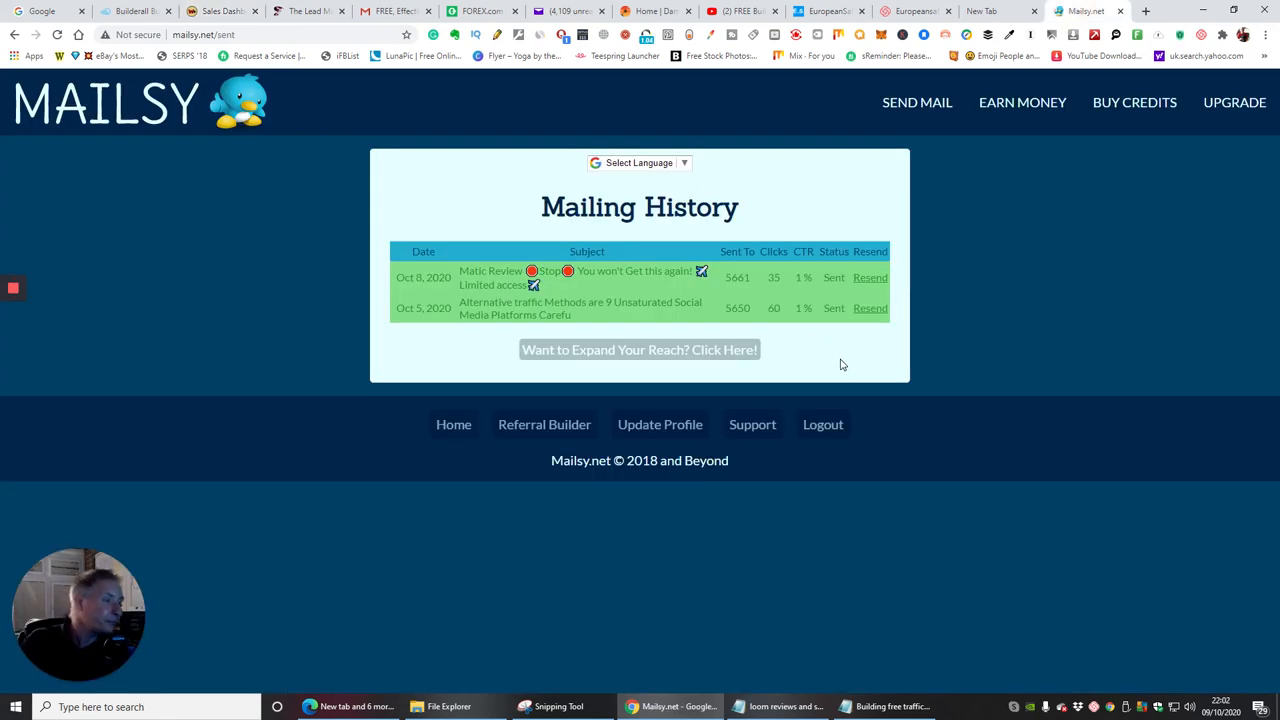
mouse_move(844, 360)
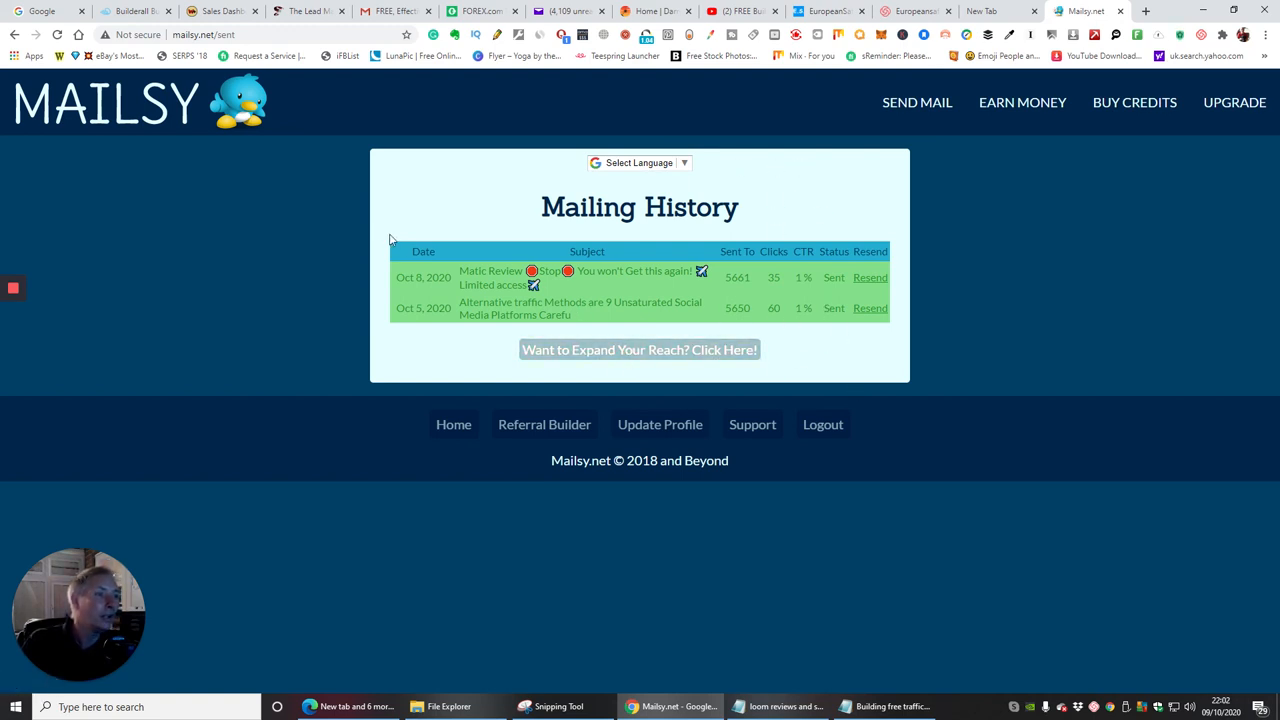
mouse_move(870, 276)
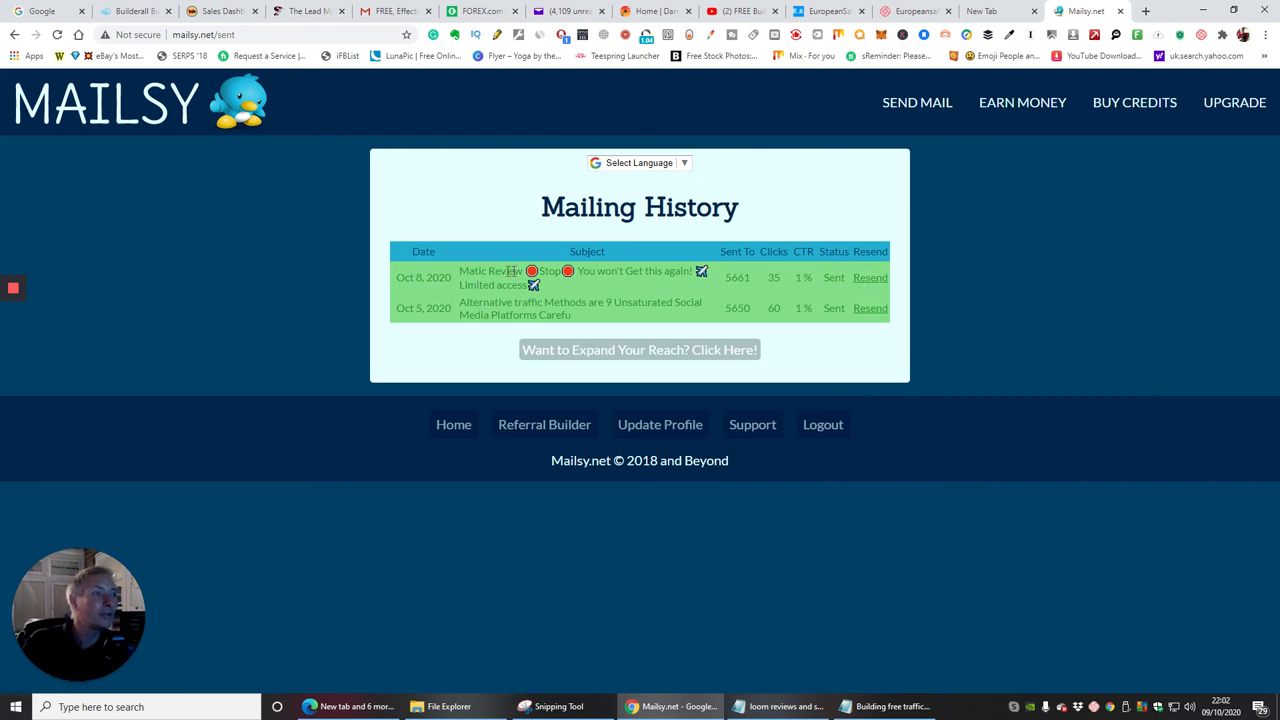
mouse_move(870, 276)
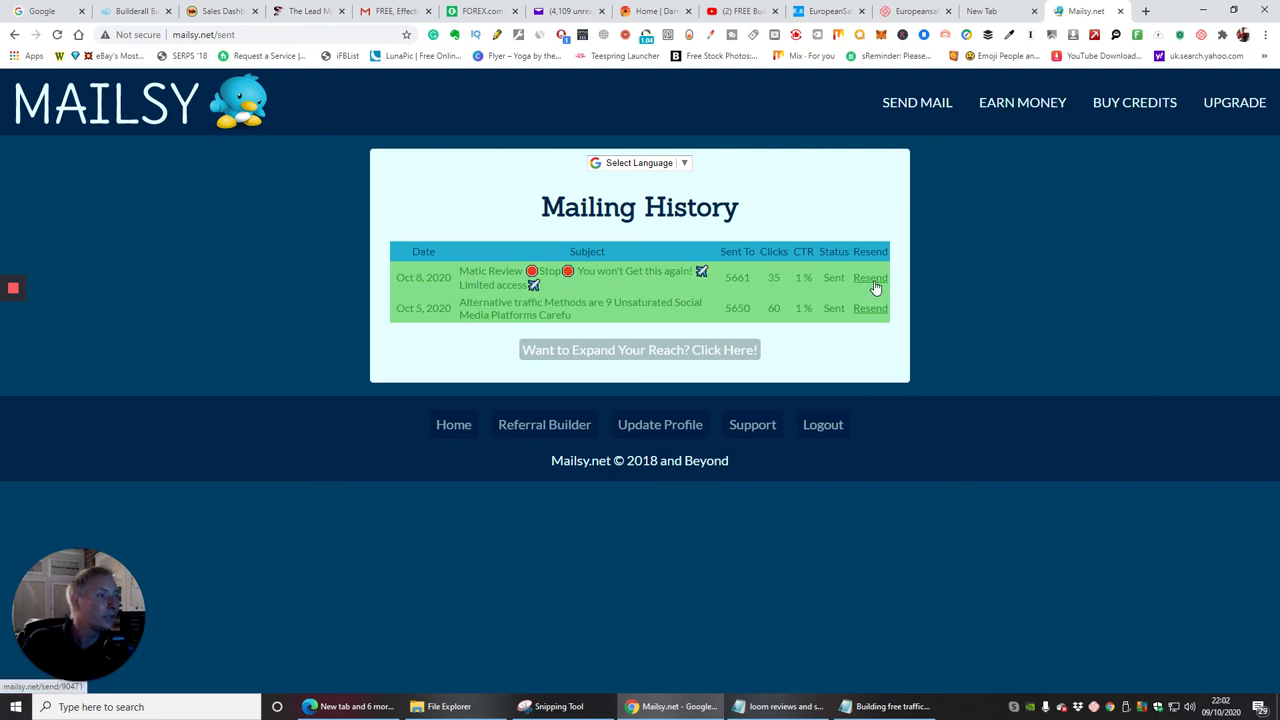
mouse_move(464, 252)
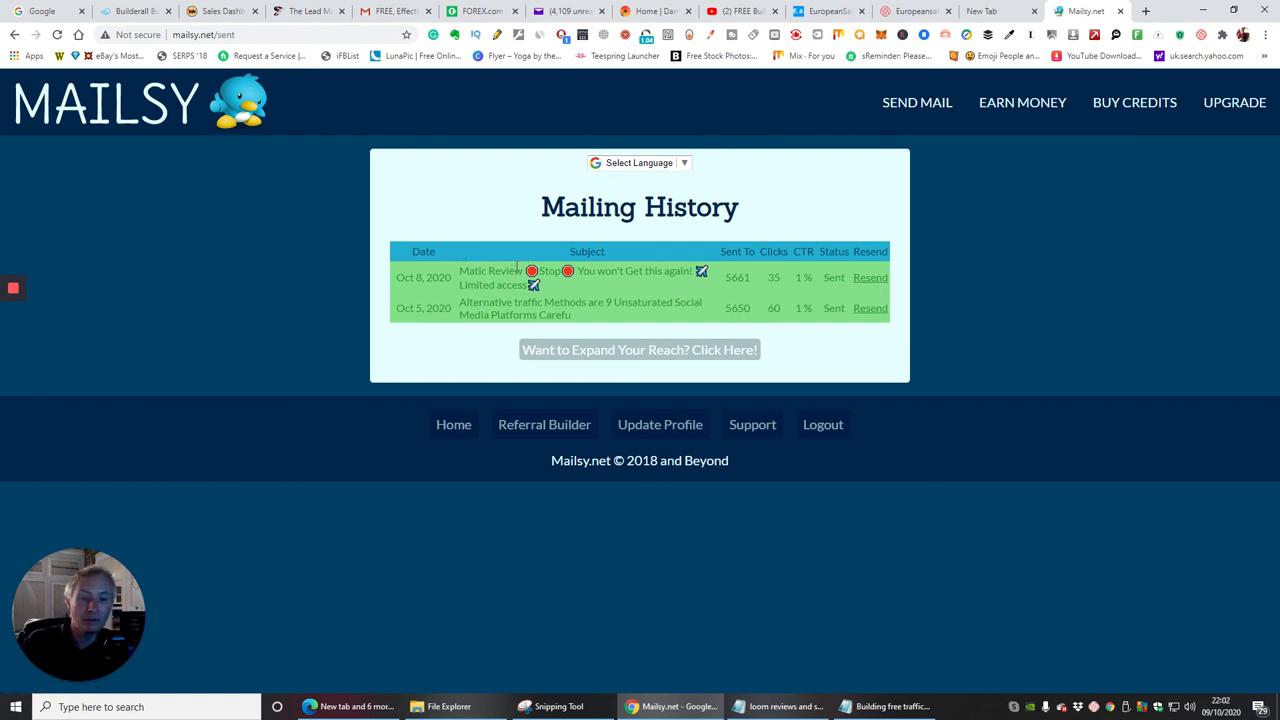
mouse_move(132, 124)
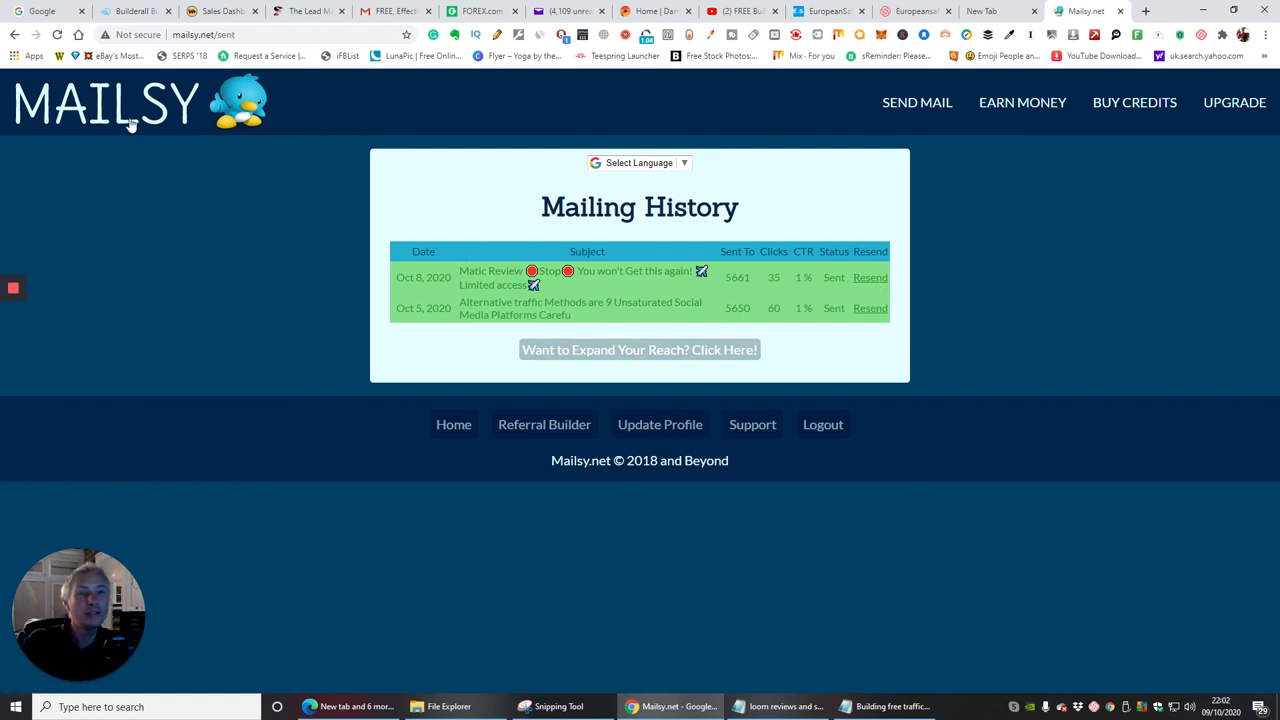
mouse_move(200, 132)
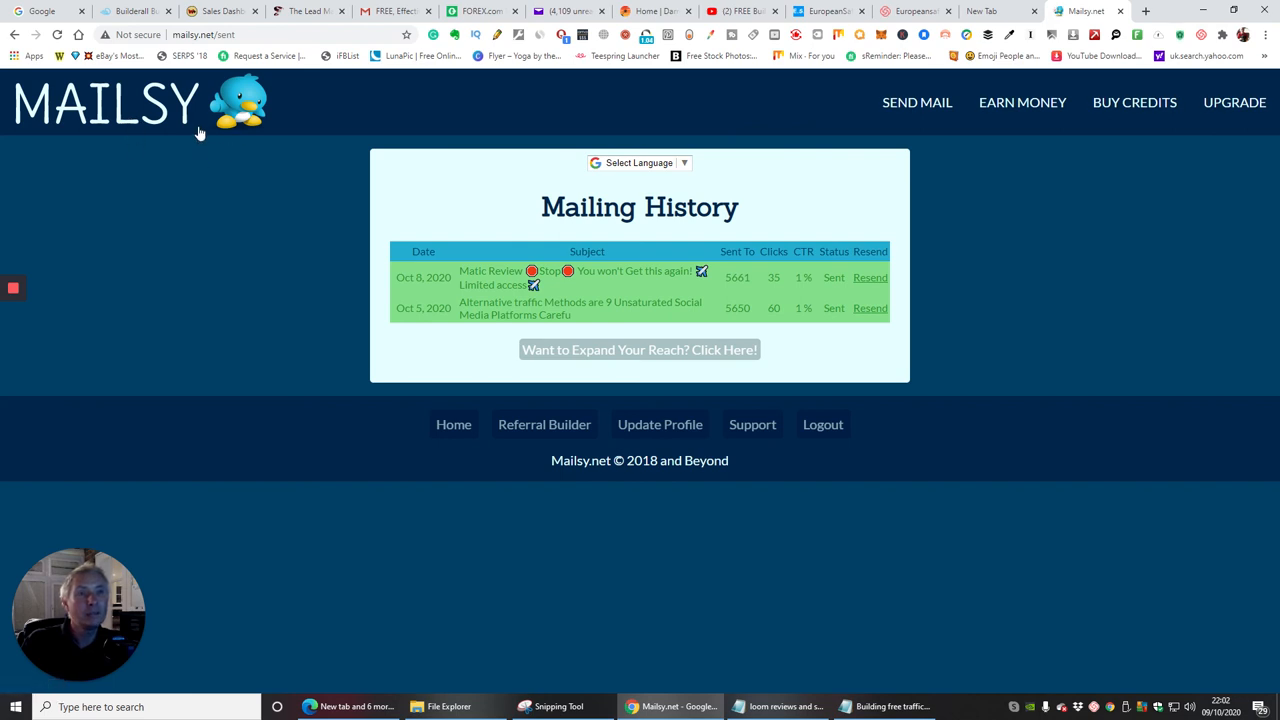
mouse_move(224, 324)
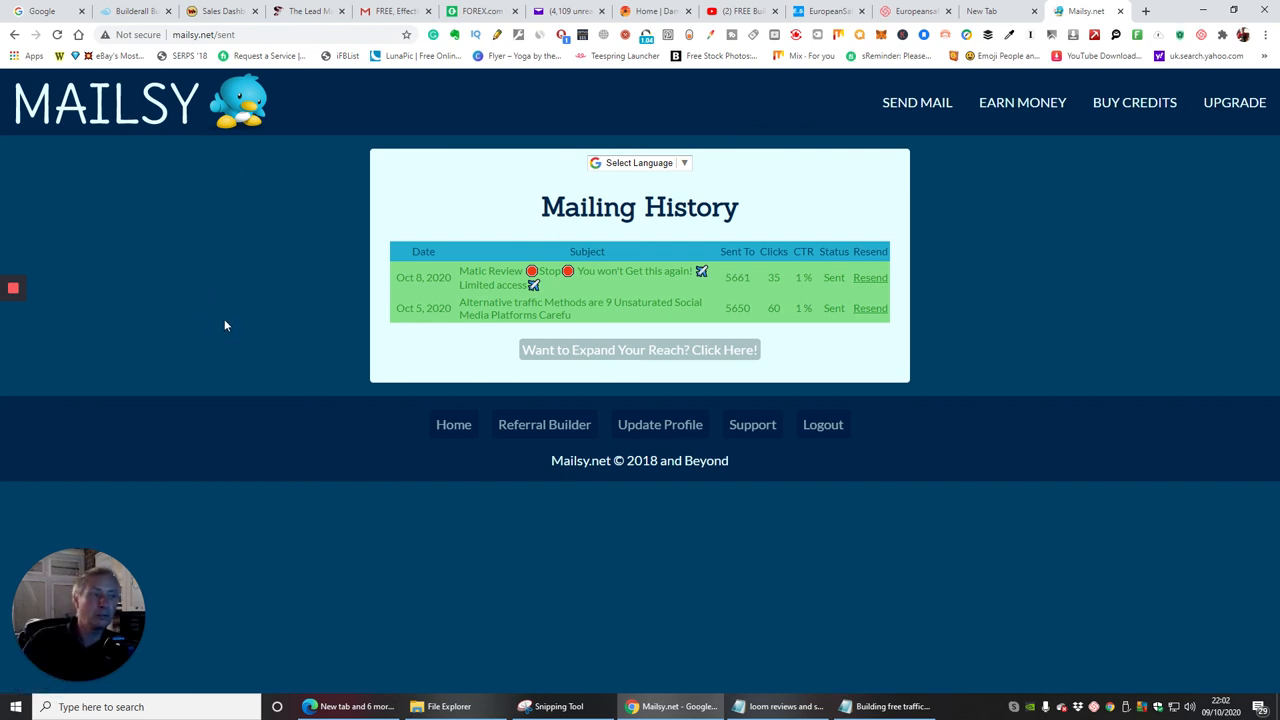
mouse_move(188, 330)
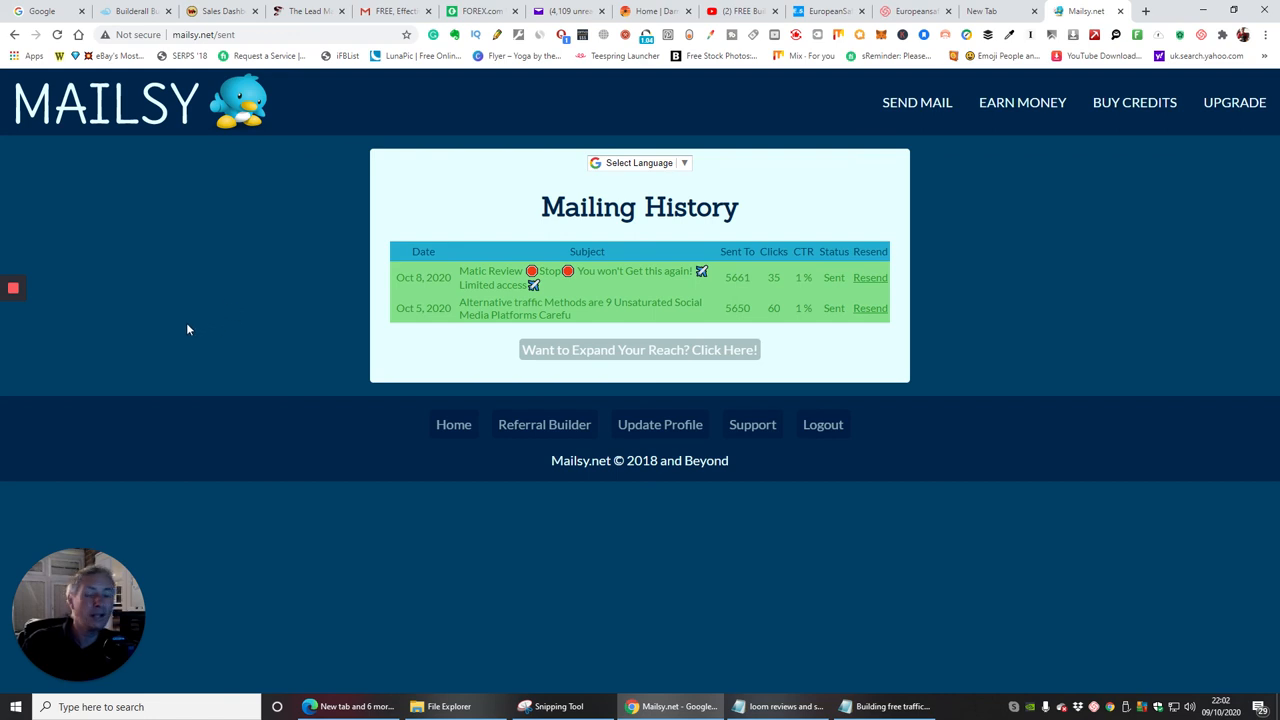